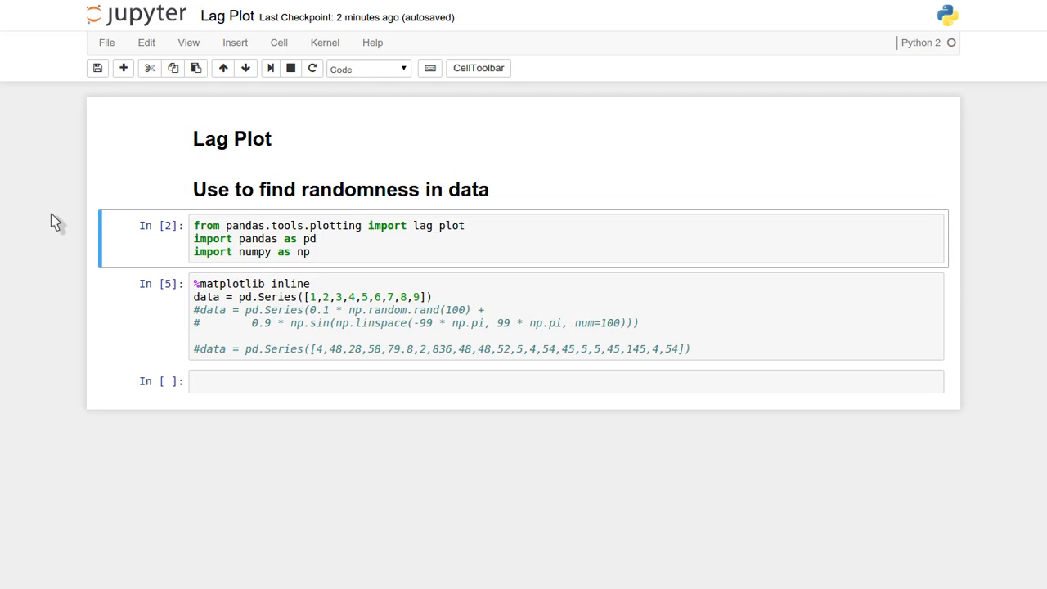
mouse_move(232, 137)
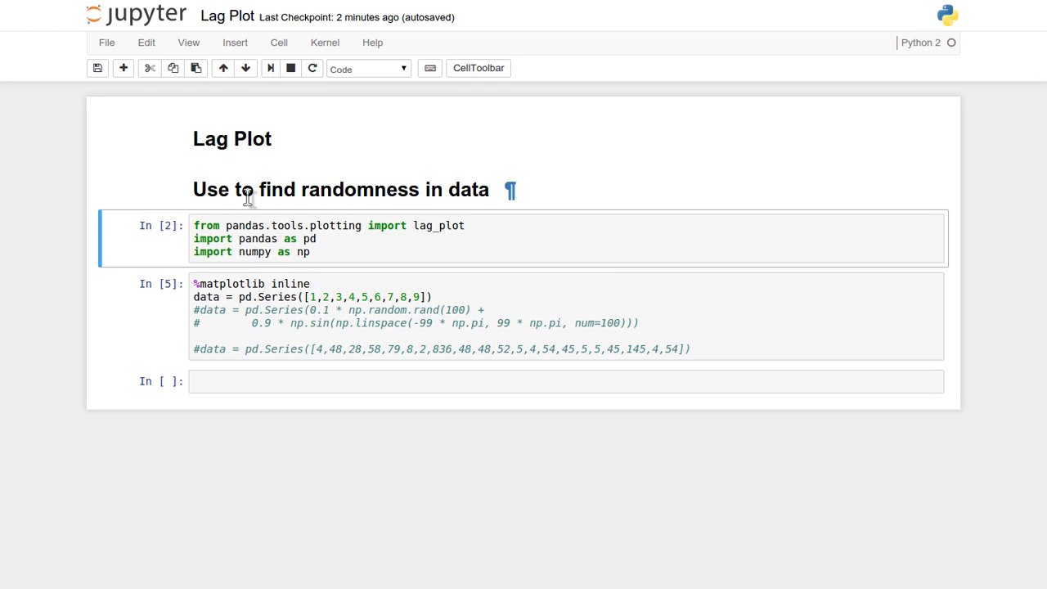
mouse_move(357, 189)
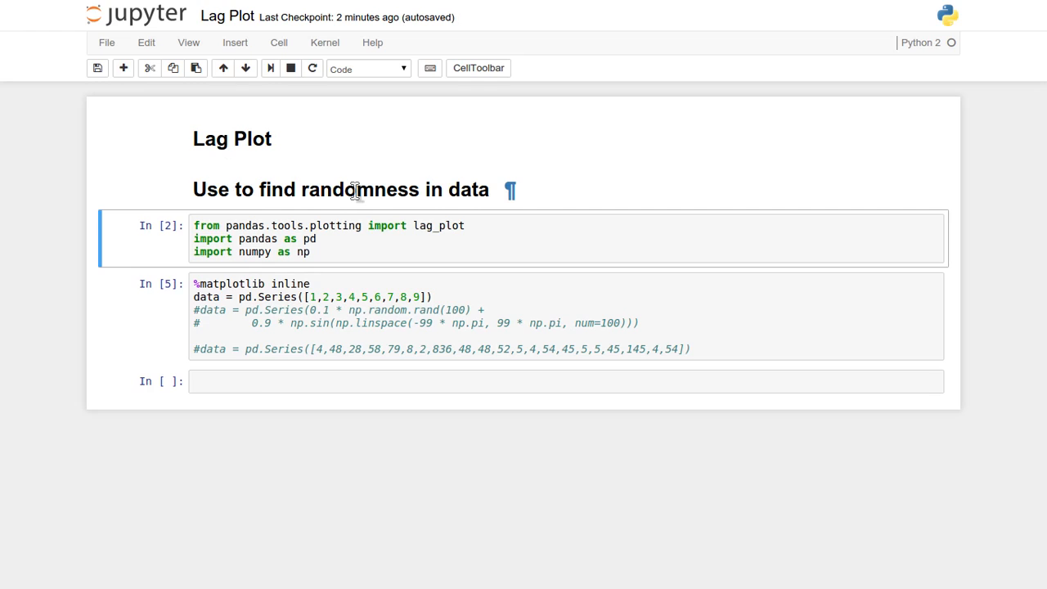
mouse_move(327, 252)
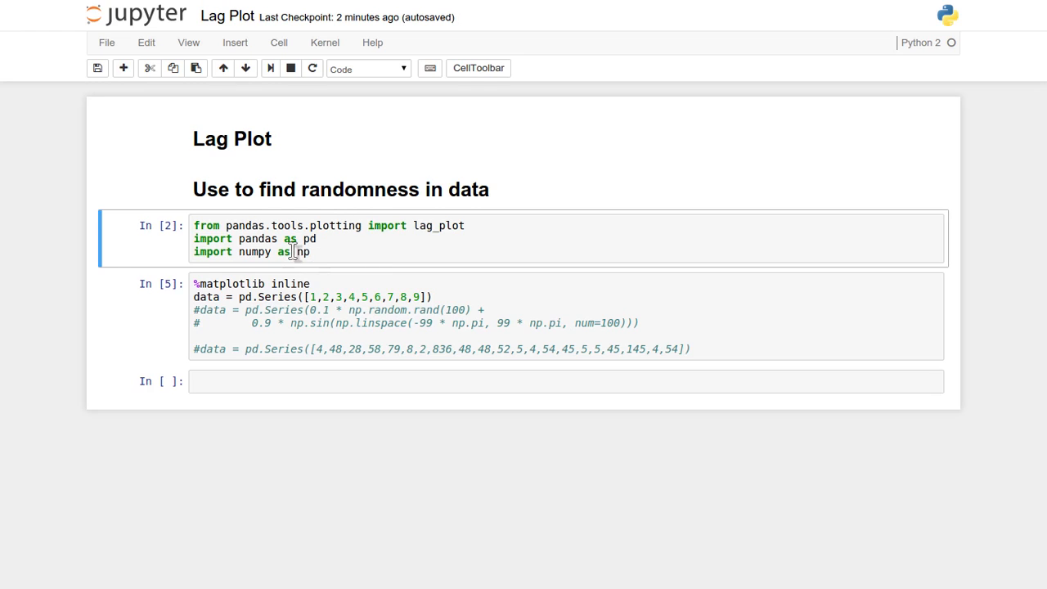
- Review the lag_plot import and re-run the cell defining the 1–9 pd.Series data
double_click(244, 226)
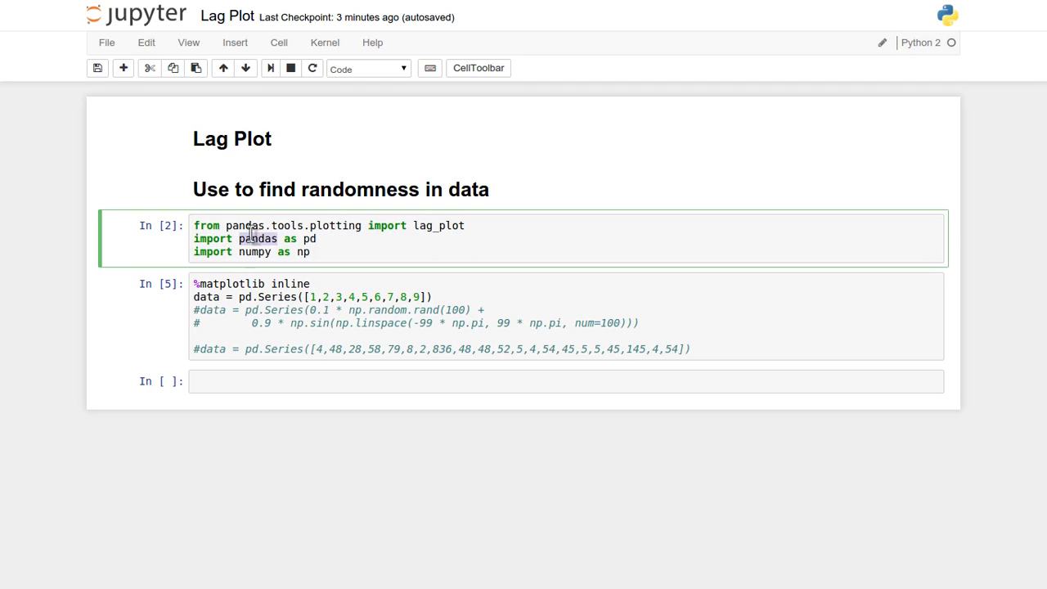
mouse_move(363, 225)
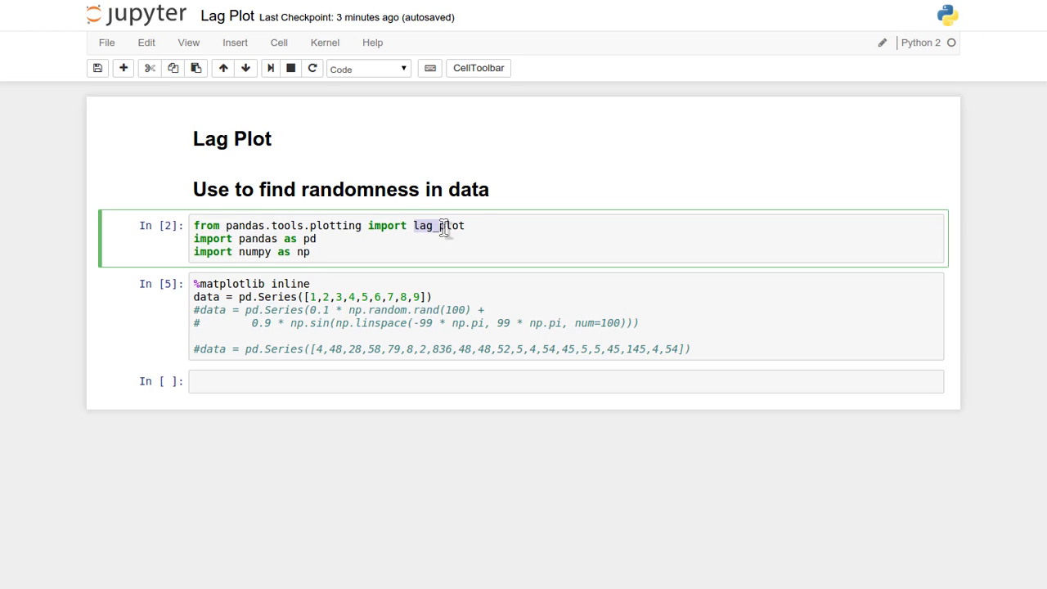
double_click(438, 225)
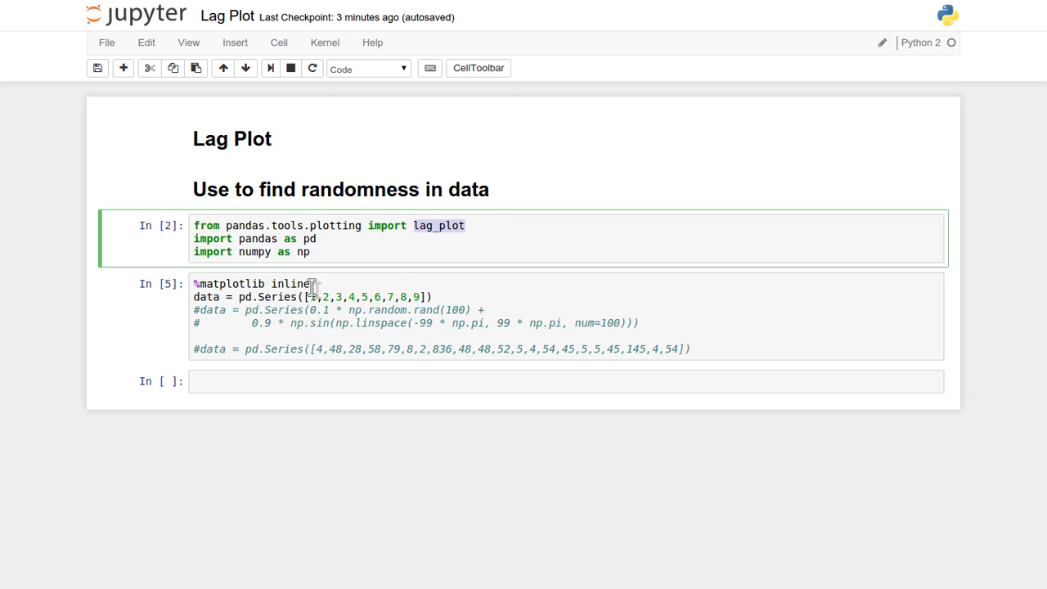
click(327, 285)
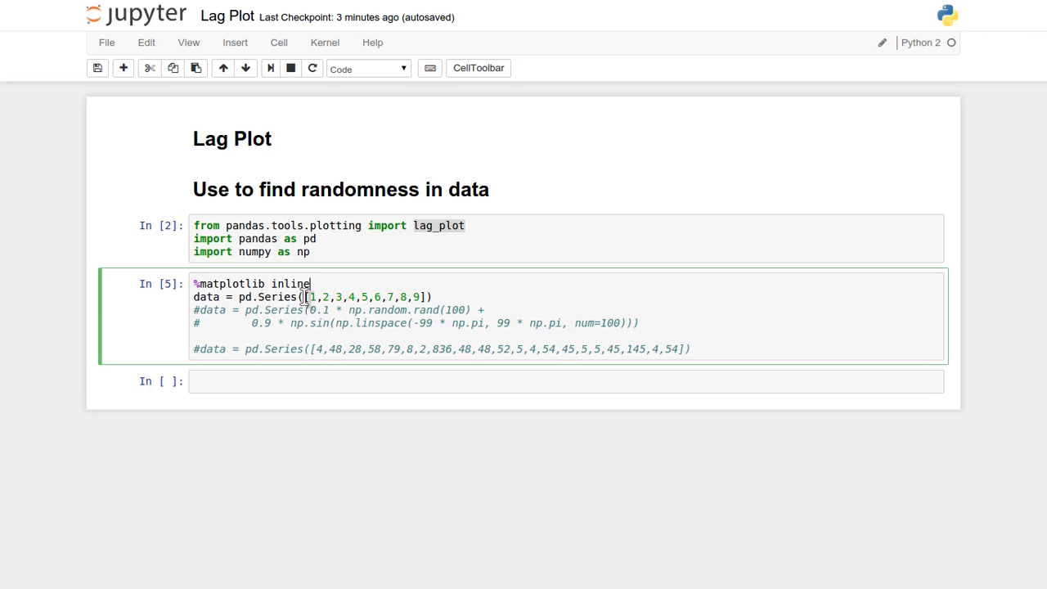
drag(309, 297, 424, 298)
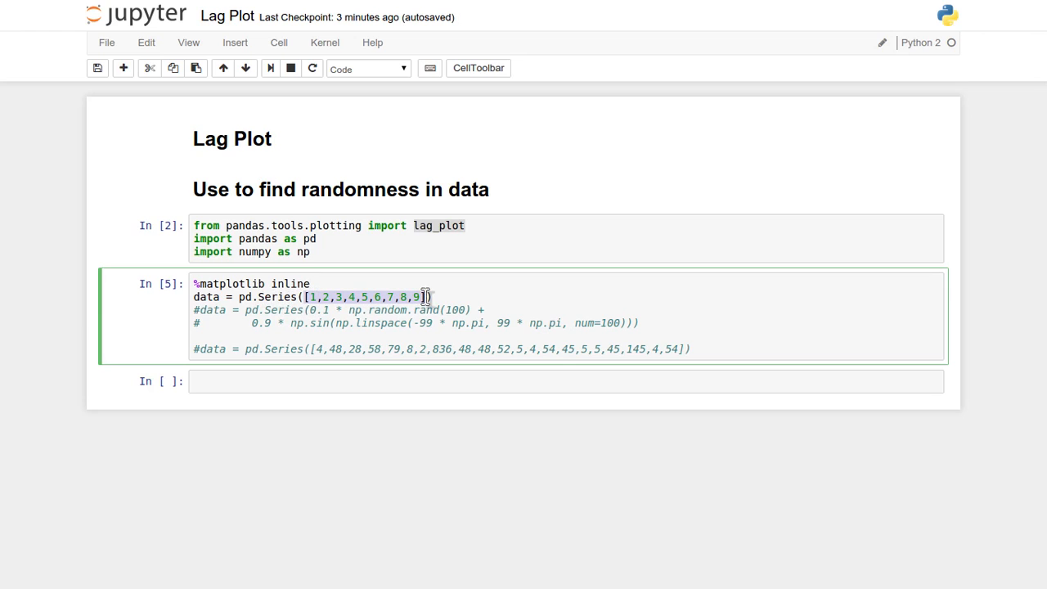
mouse_move(226, 298)
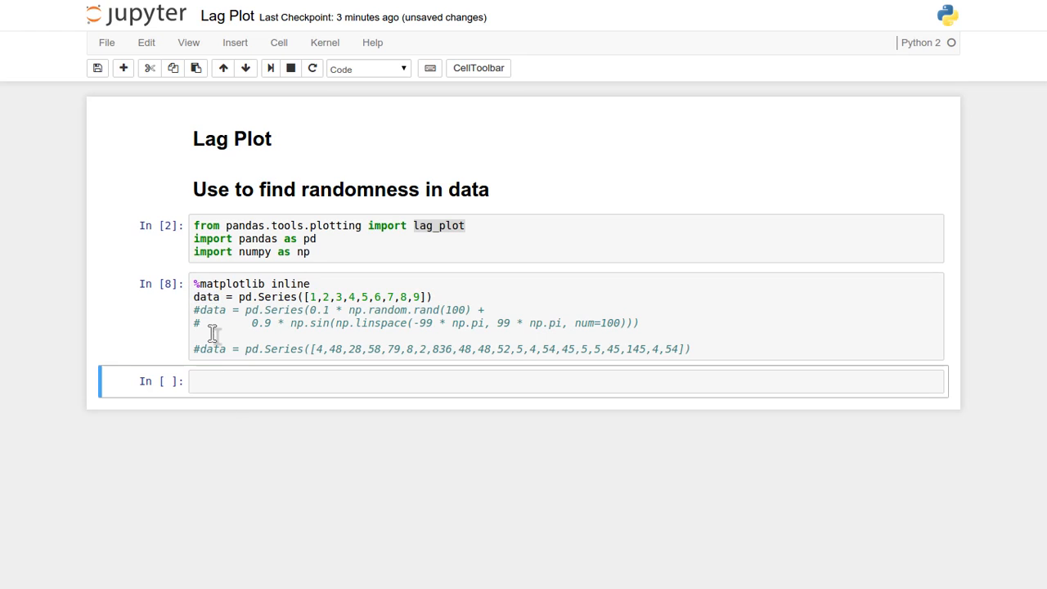
- Run lag_plot(data) in a new cell, drawing a straight diagonal lag plot of the 1–9 series
click(238, 381)
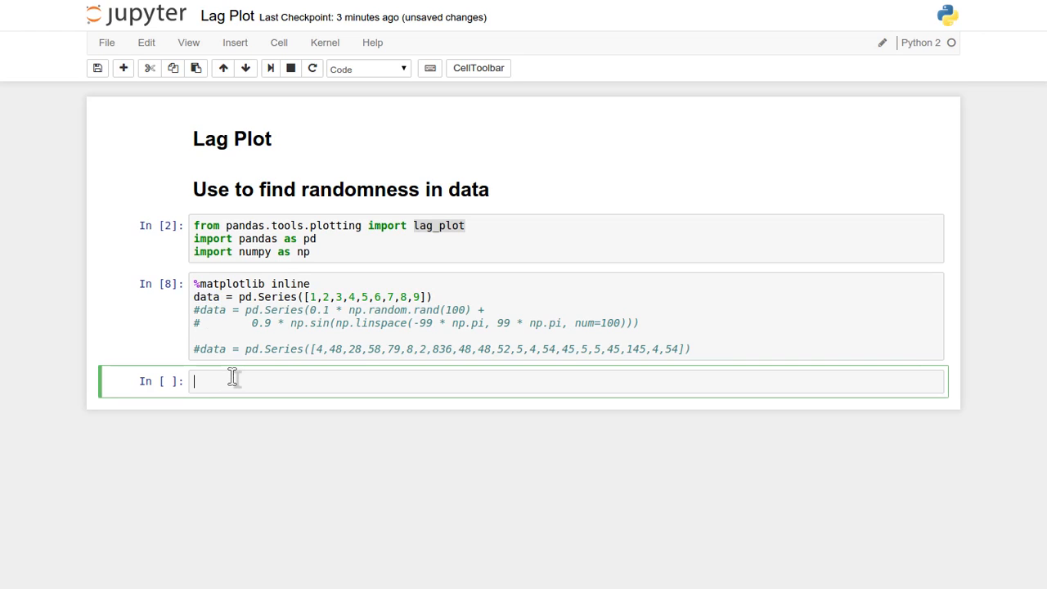
text(lag_plot)
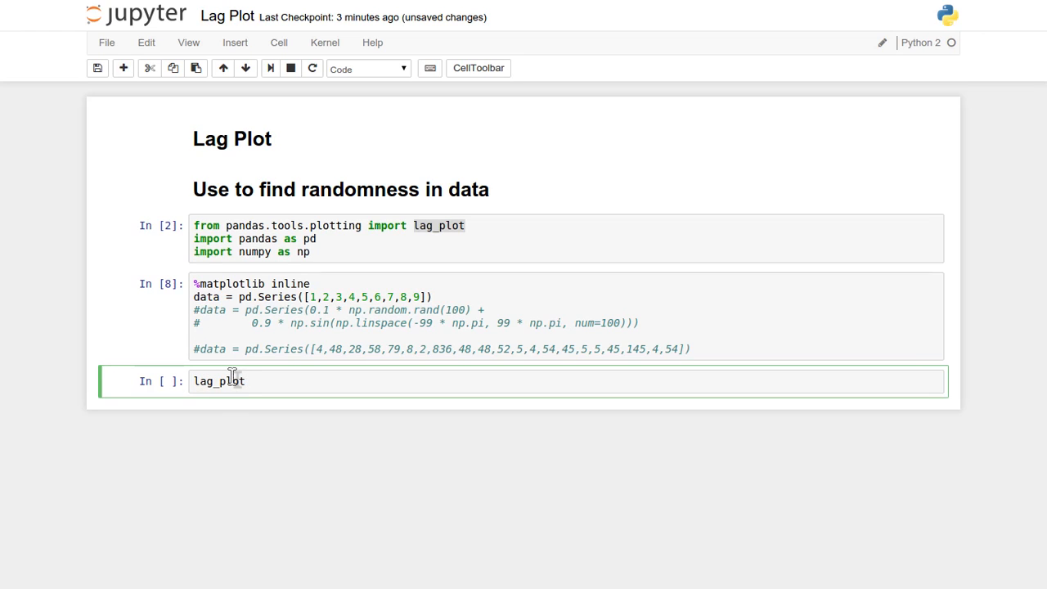
text((data))
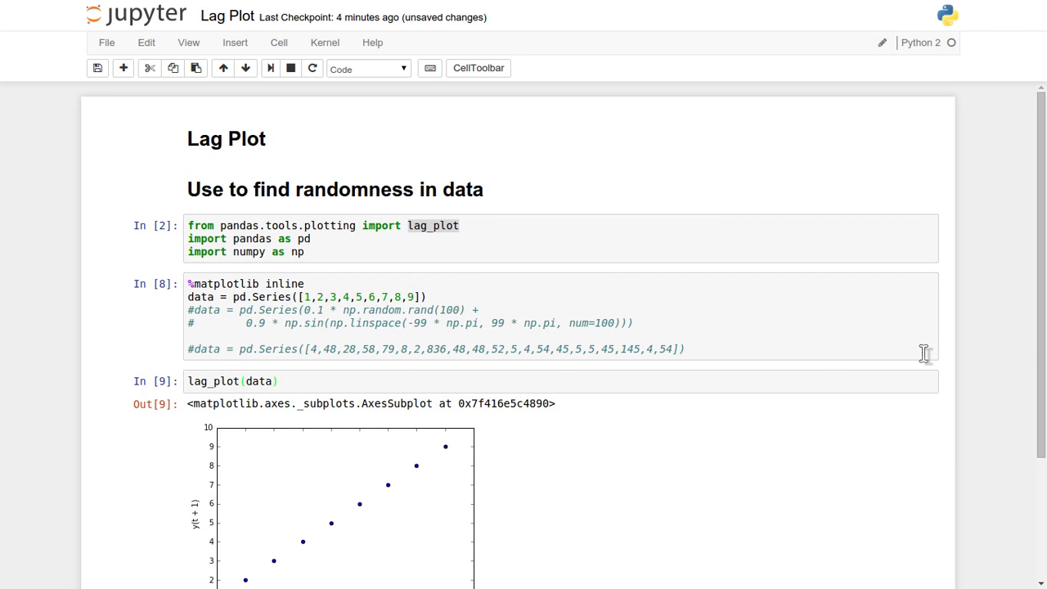
scroll(down, 3)
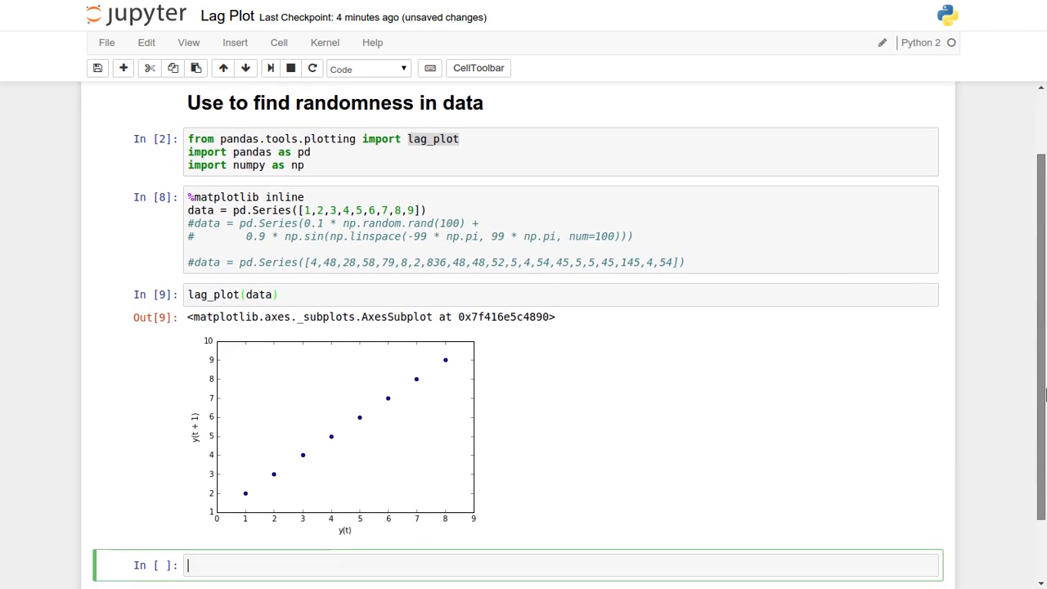
mouse_move(314, 409)
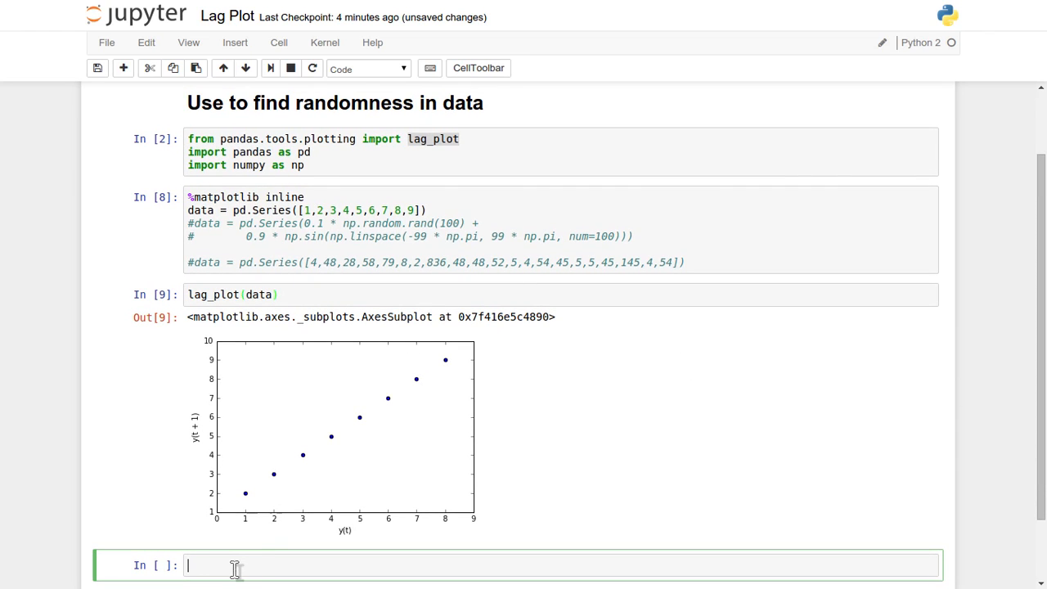
- Write the markdown note 'Its 2D sctter plot between y(t) -> y(t+1)' below the plot
text(I)
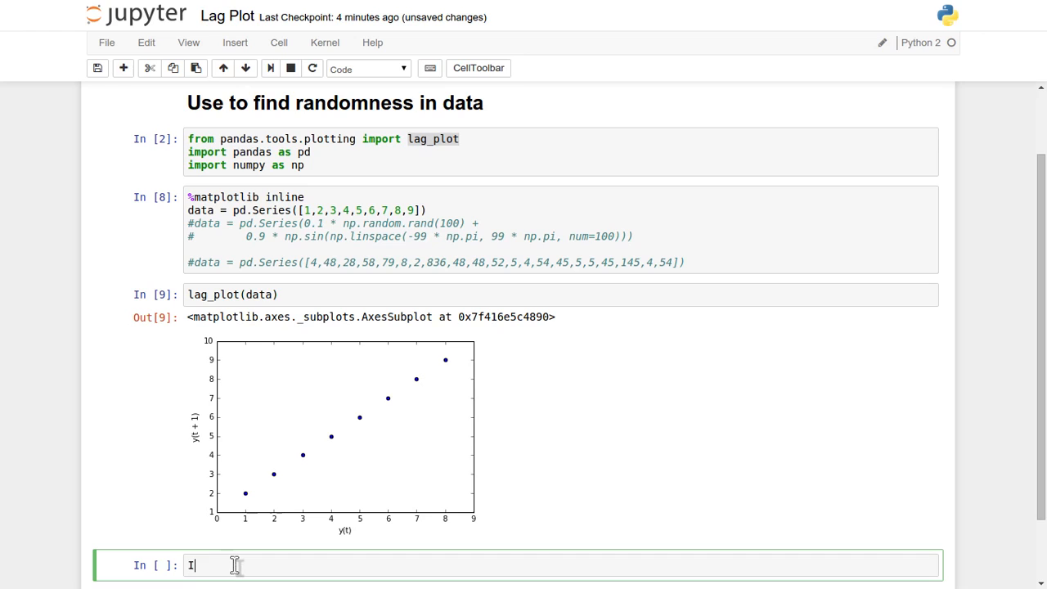
text(ts 2)
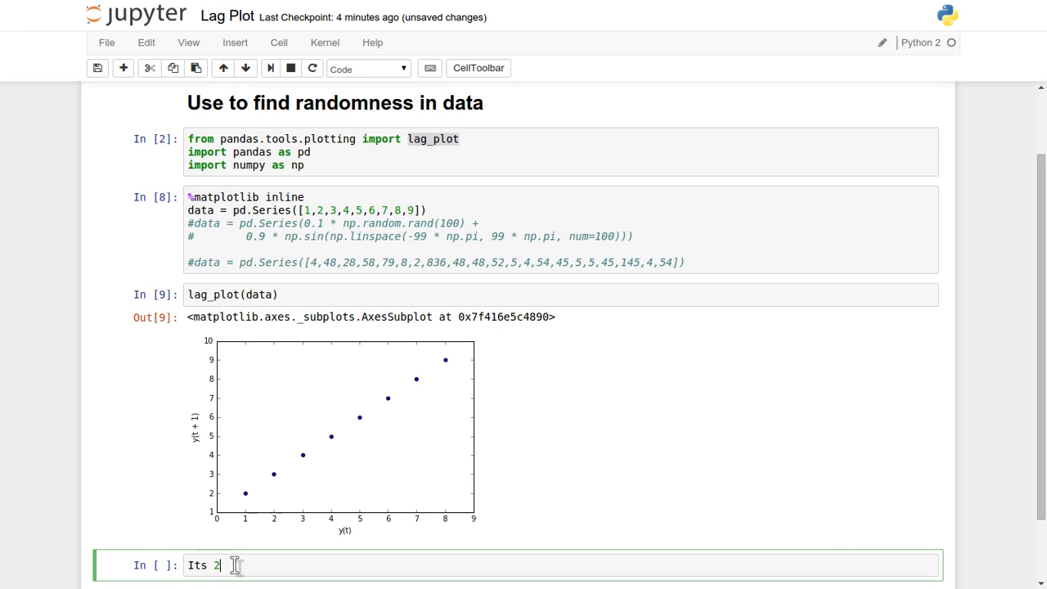
text(D sctter)
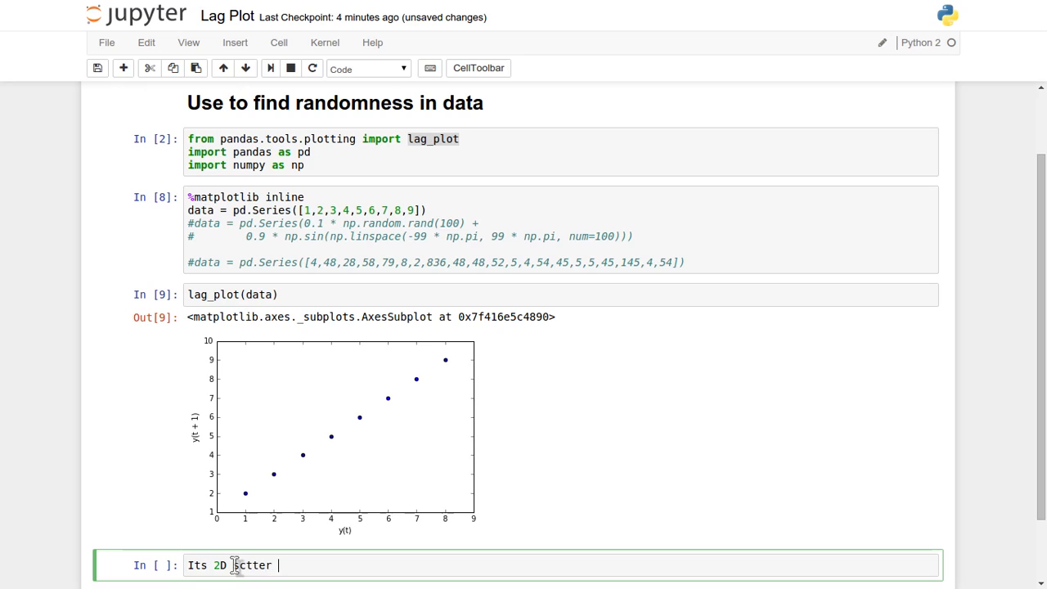
text(G)
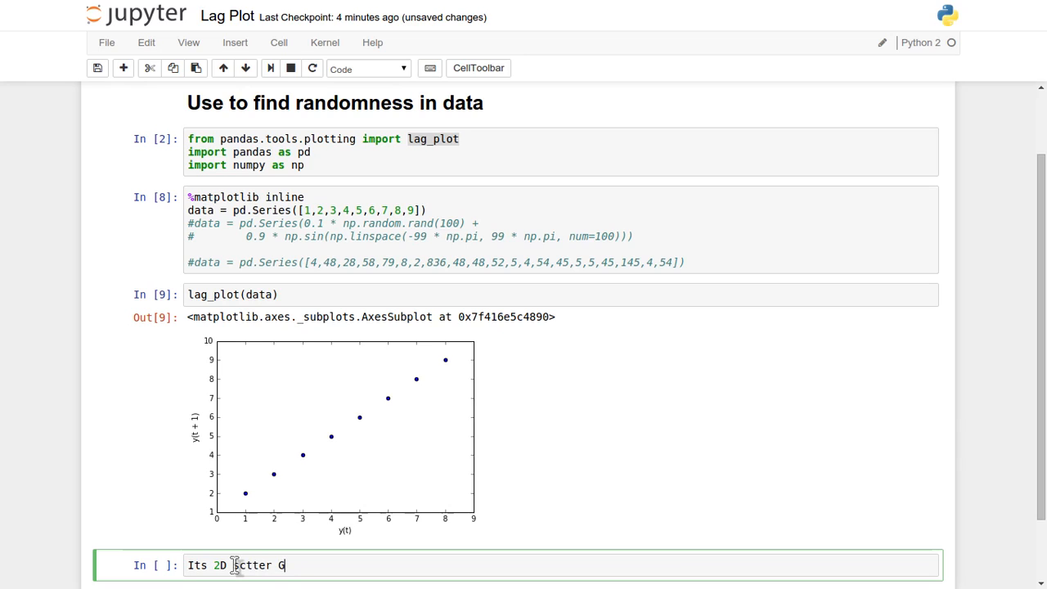
text(plo)
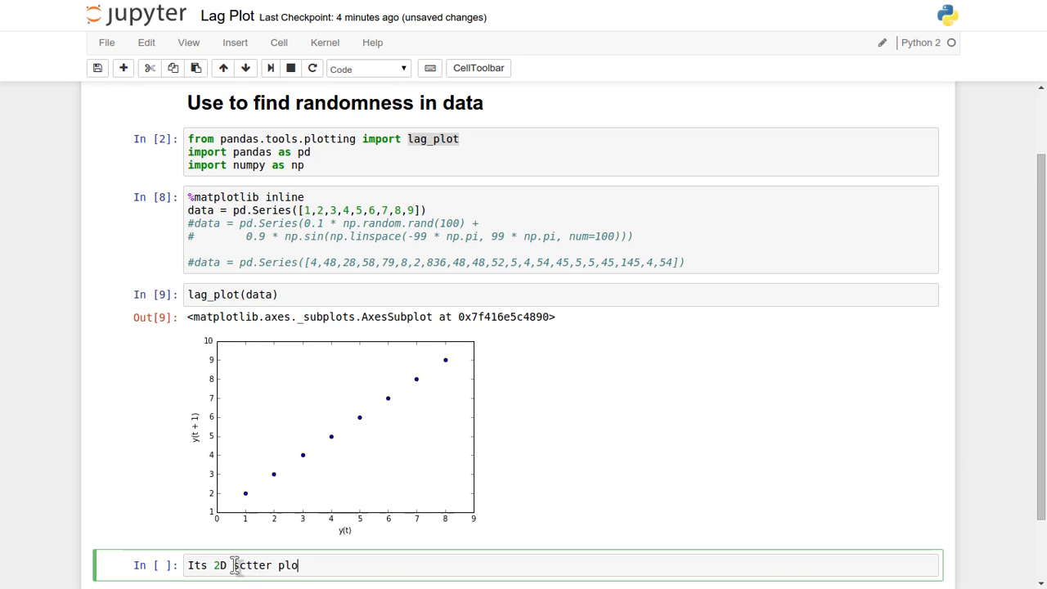
text(between)
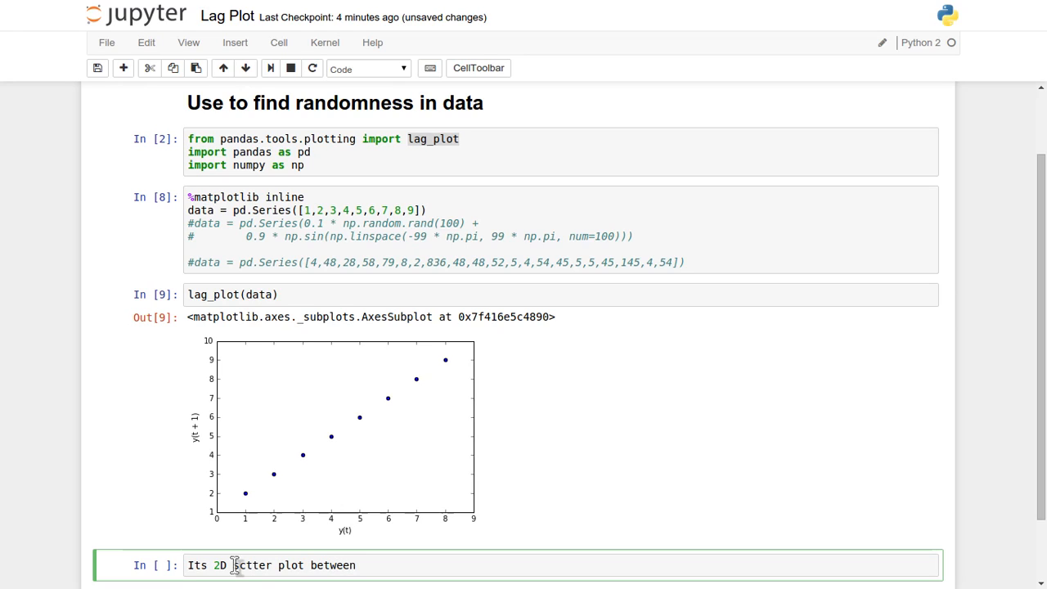
text(y)
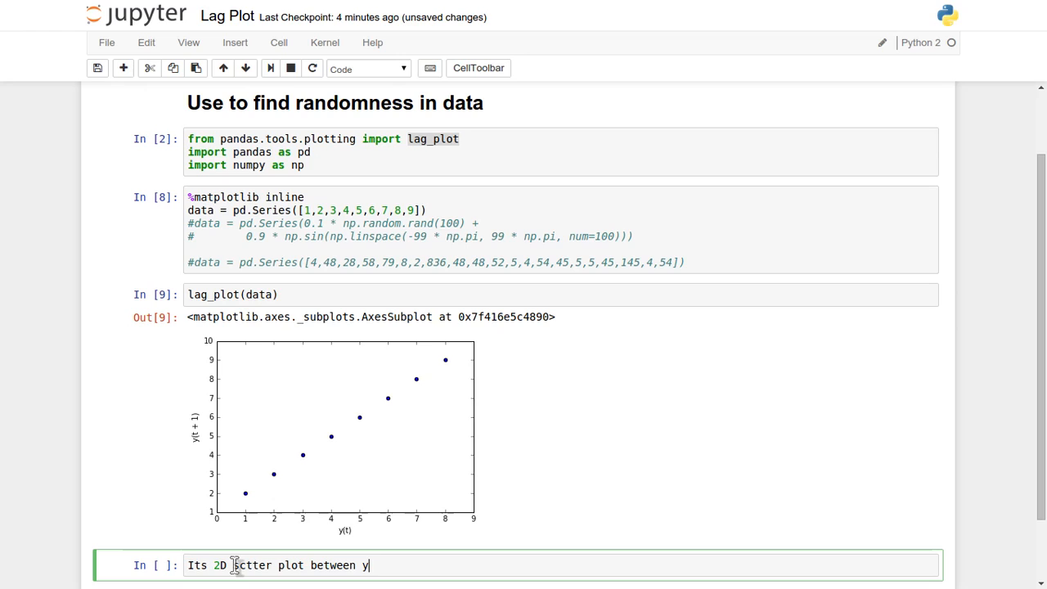
text(())
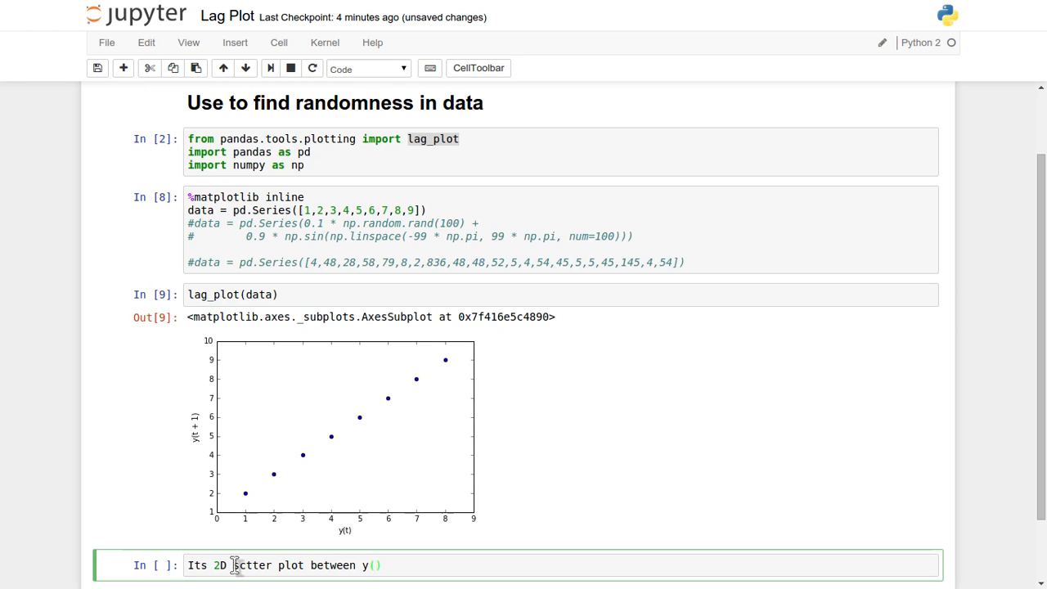
text((t) -> y()
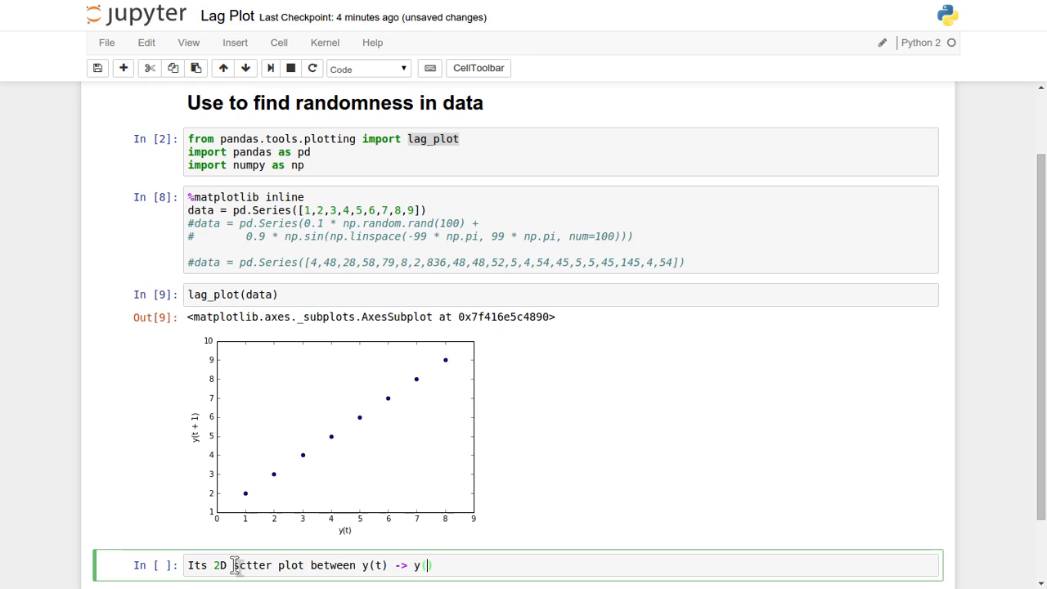
text(t+1)
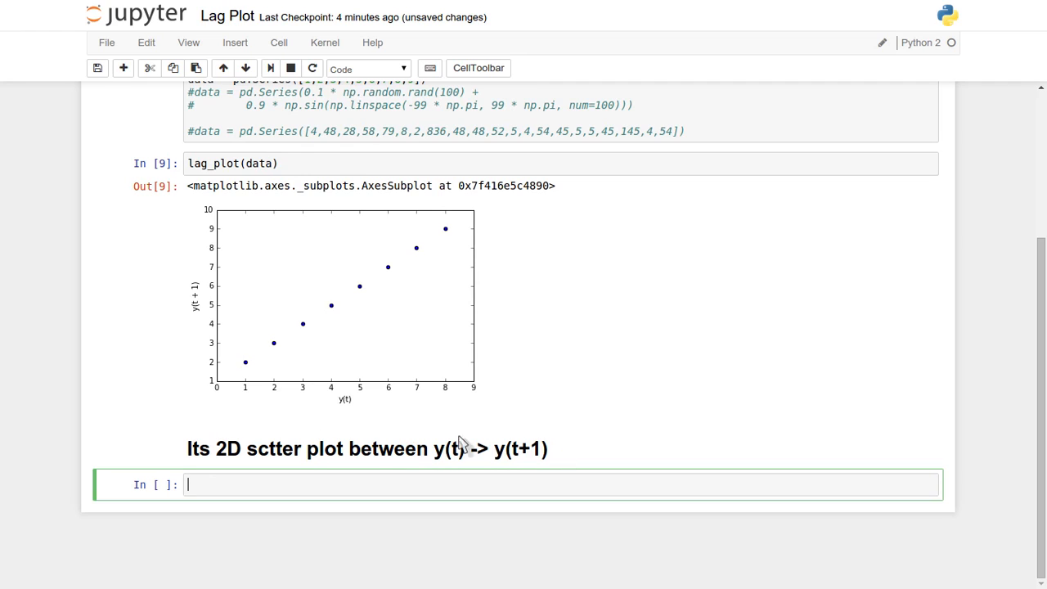
mouse_move(281, 412)
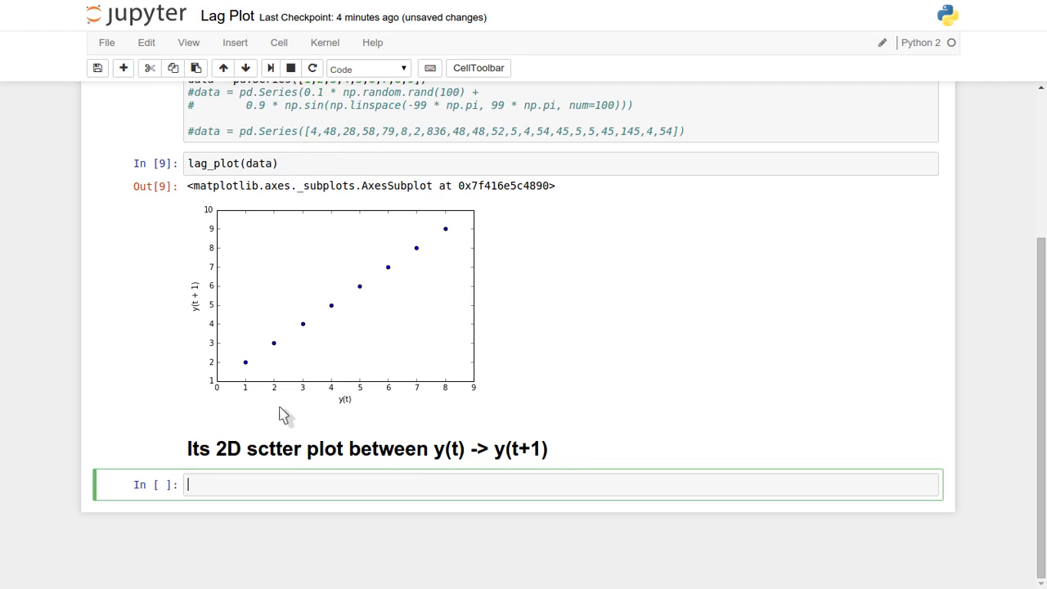
mouse_move(527, 474)
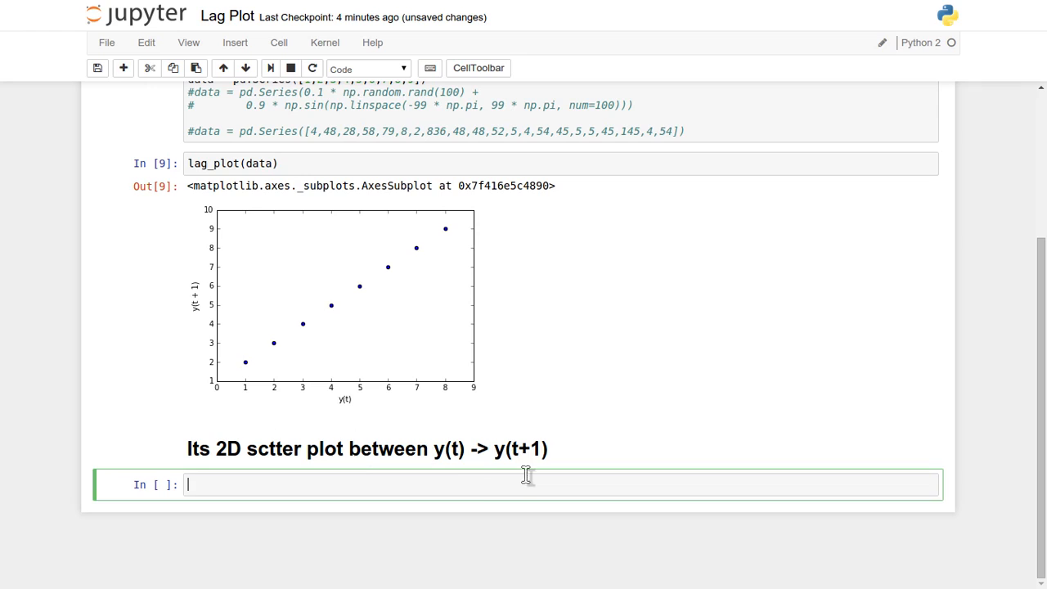
mouse_move(363, 435)
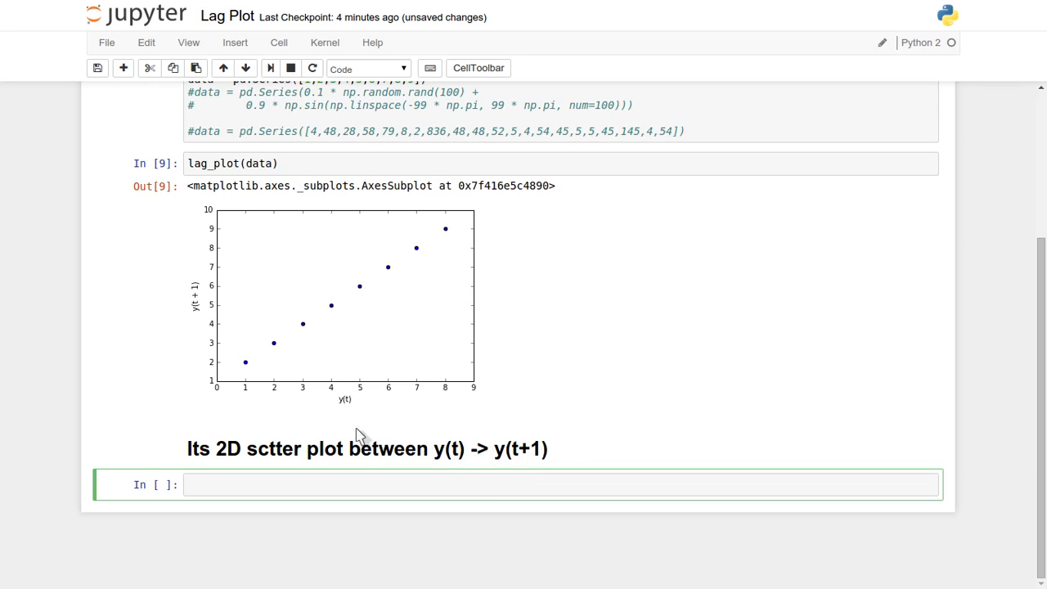
mouse_move(319, 327)
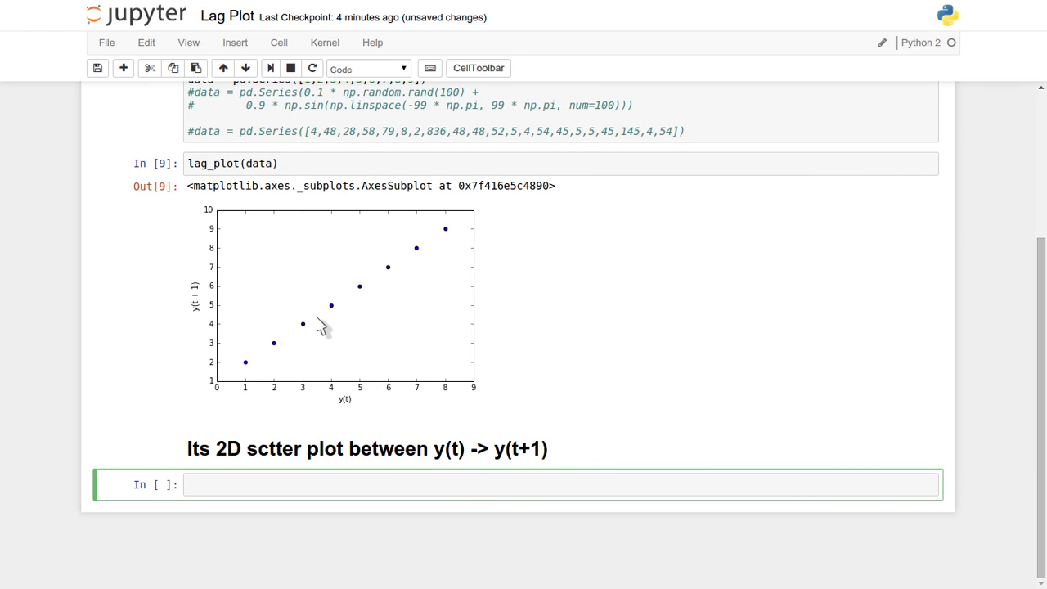
mouse_move(377, 341)
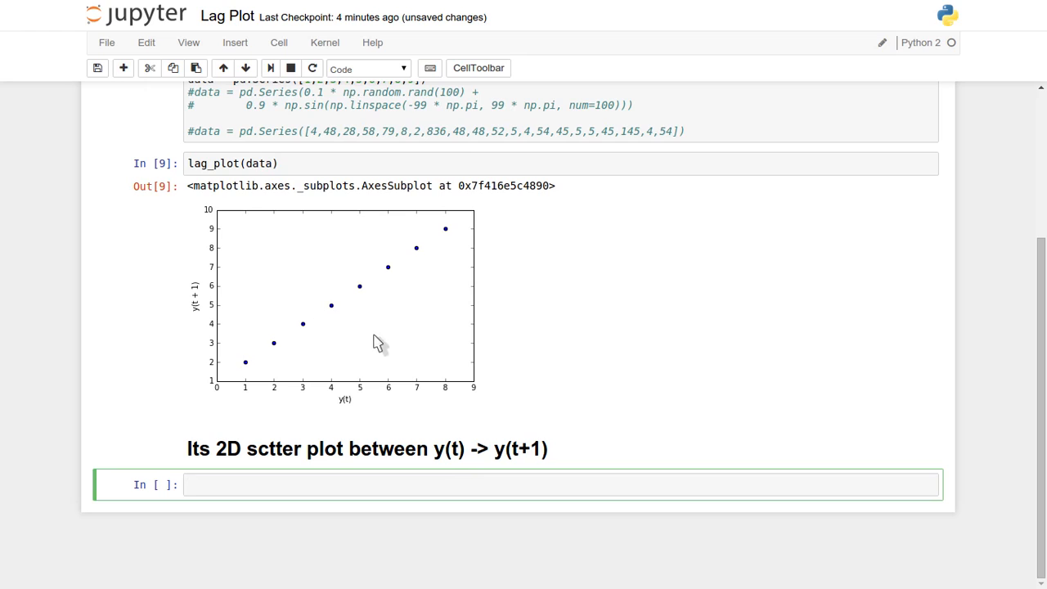
mouse_move(527, 456)
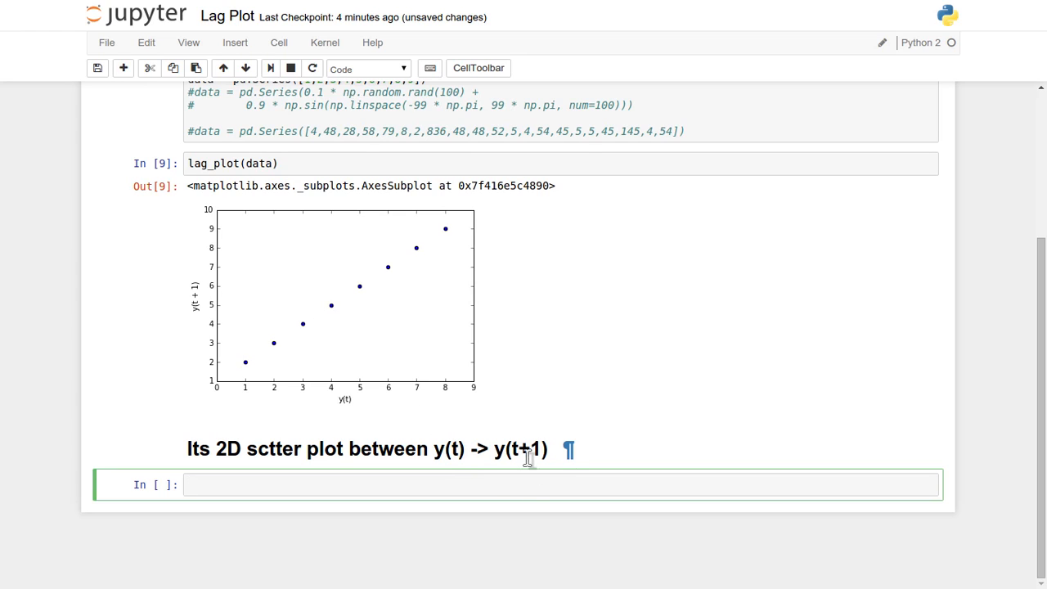
mouse_move(505, 457)
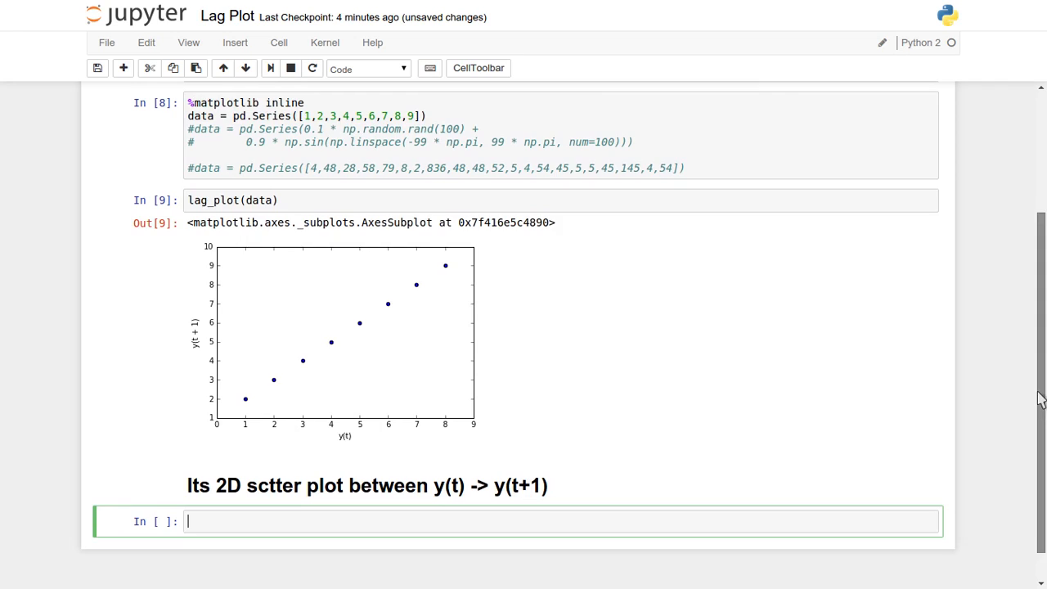
- Scroll down through the notebook past the lag plot and its explanatory note
scroll(down, 3)
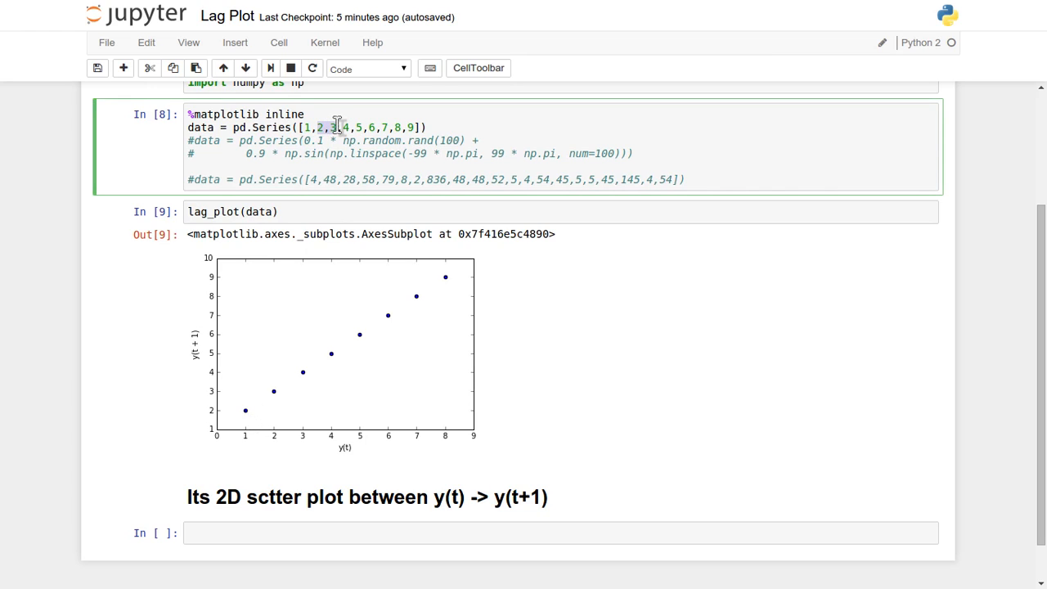
mouse_move(261, 433)
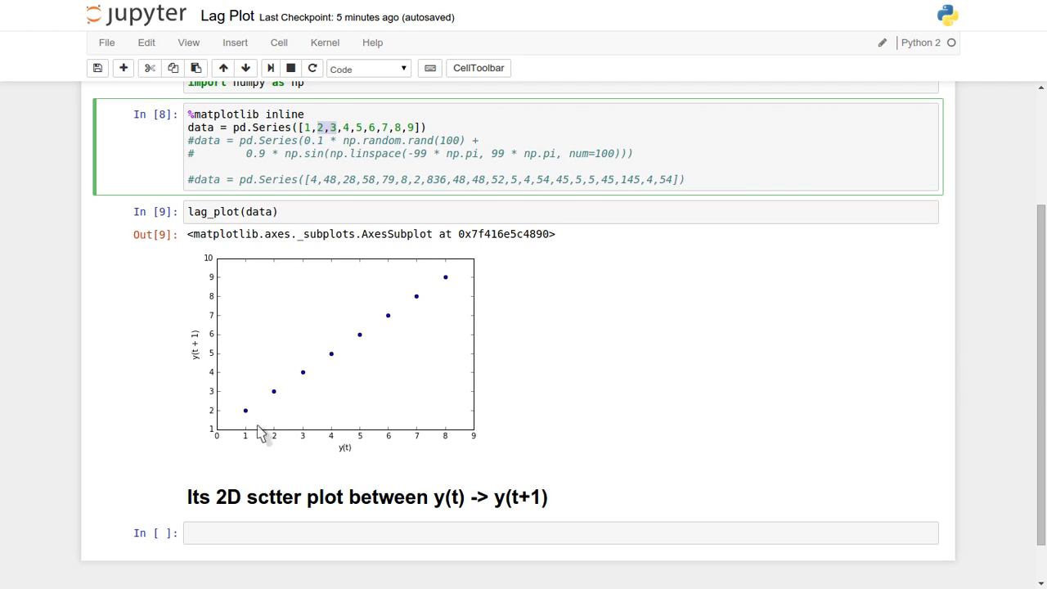
mouse_move(304, 438)
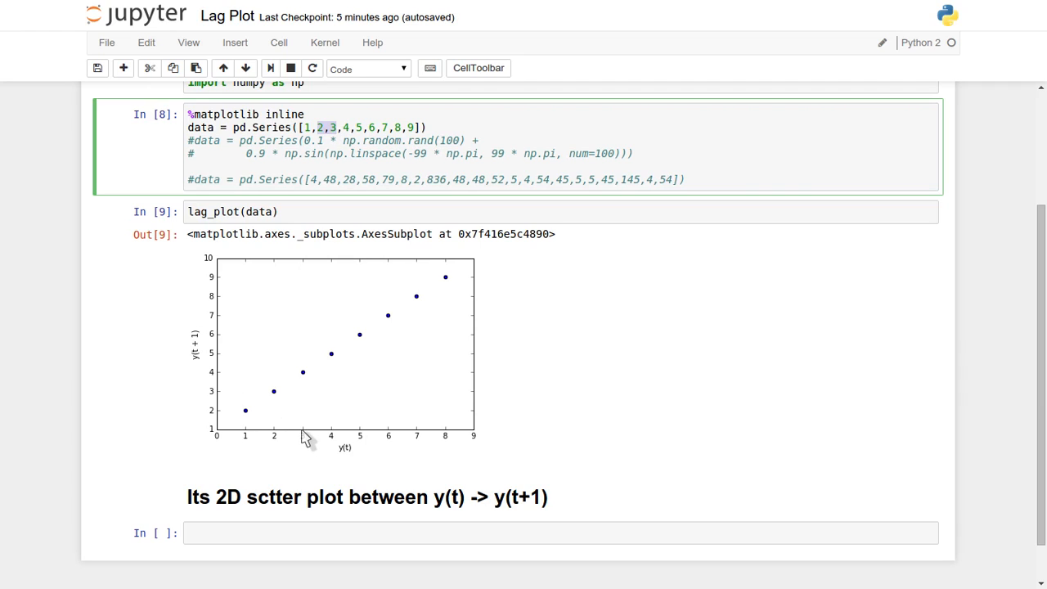
mouse_move(357, 390)
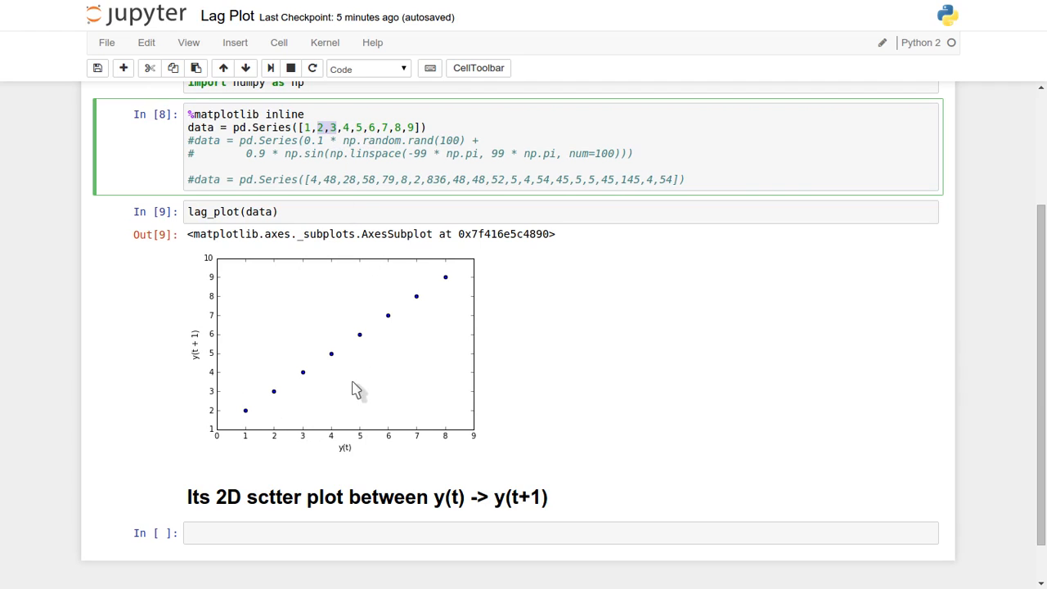
mouse_move(465, 284)
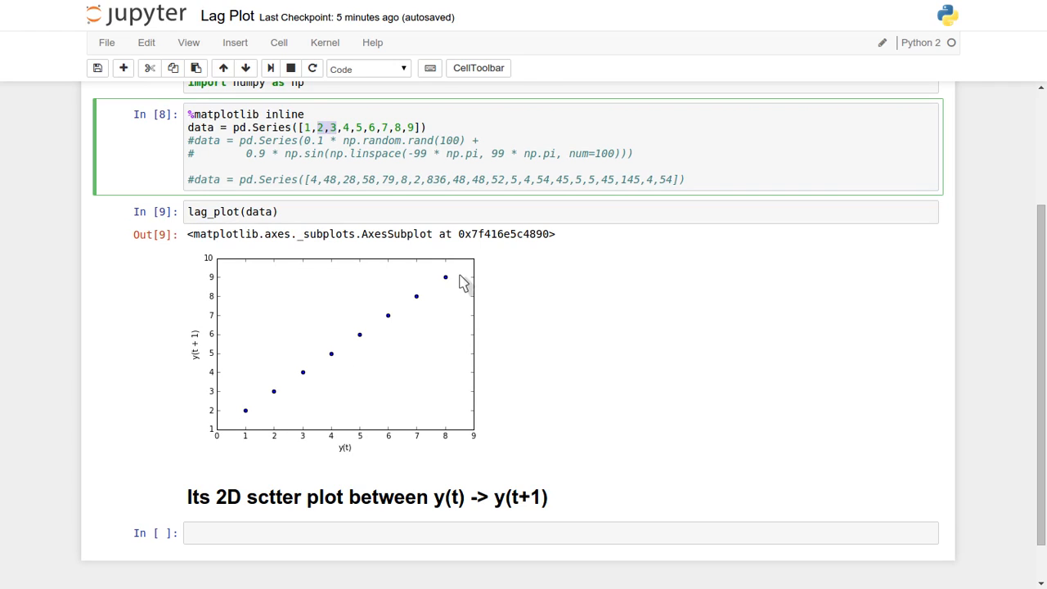
mouse_move(461, 285)
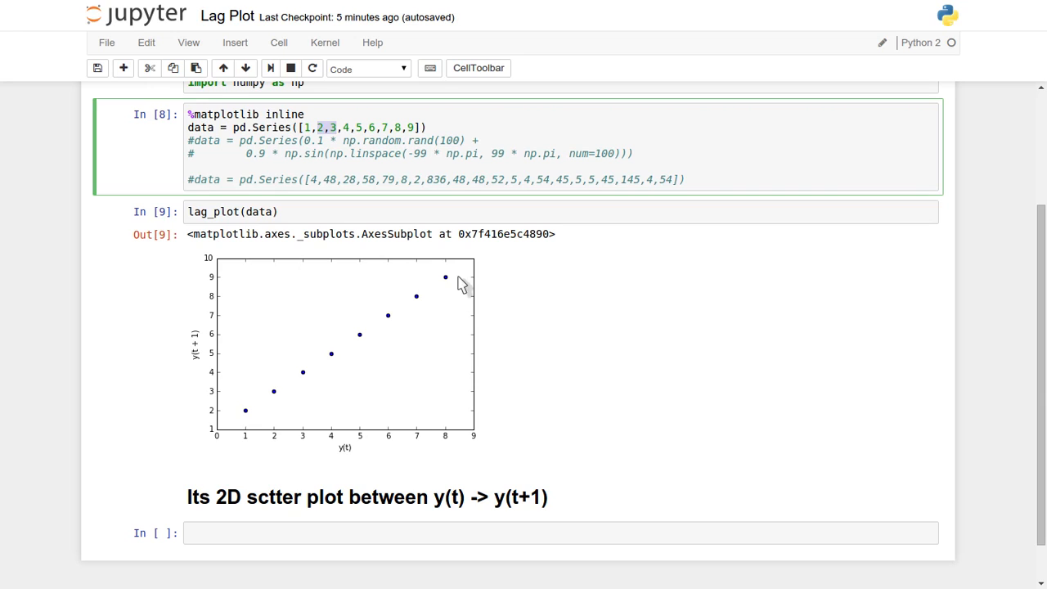
scroll(down, 3)
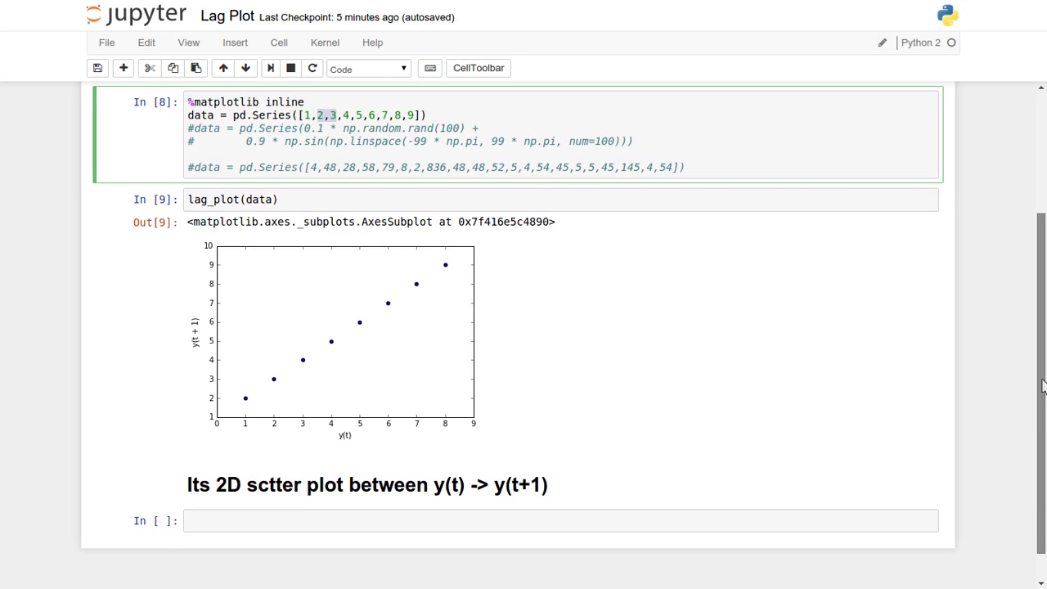
scroll(down, 3)
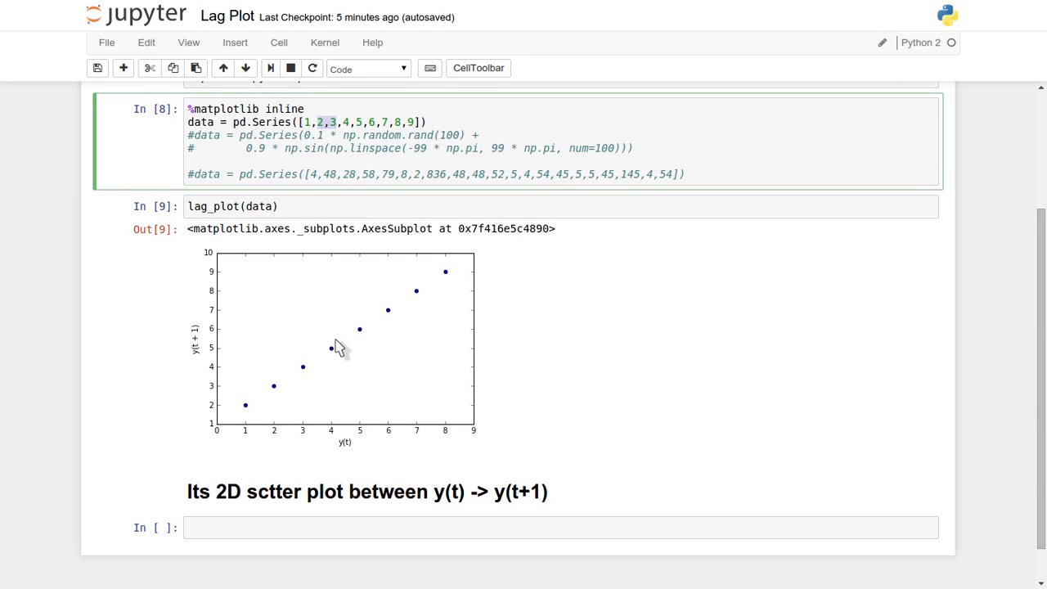
mouse_move(249, 422)
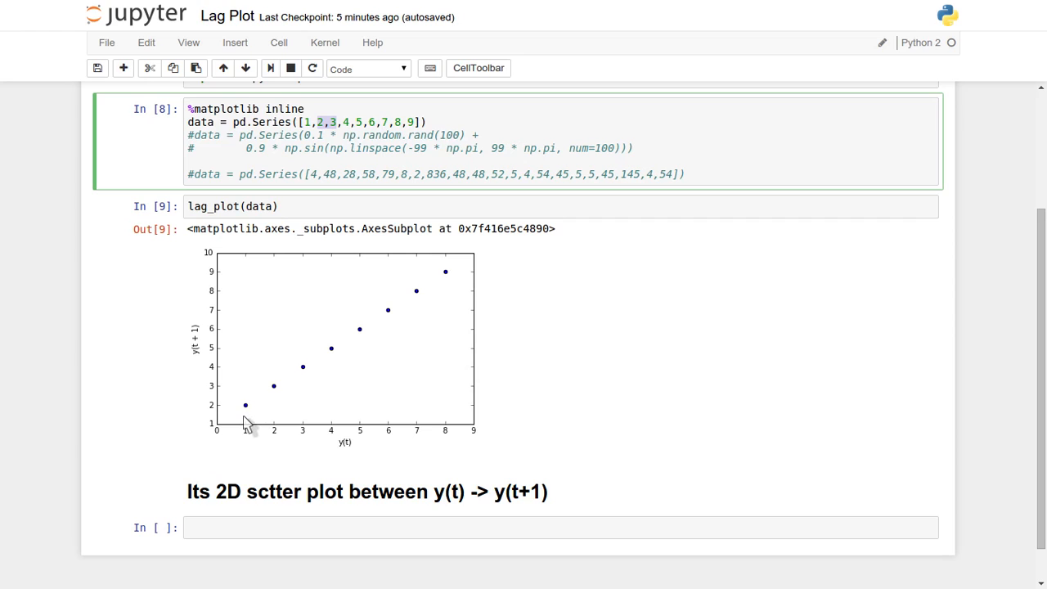
mouse_move(249, 422)
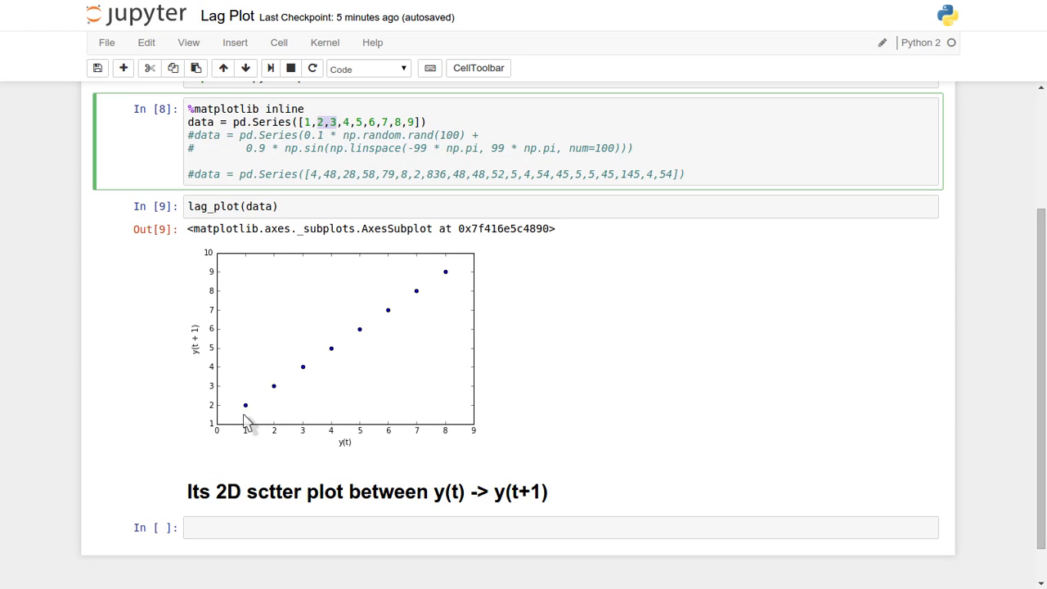
mouse_move(239, 402)
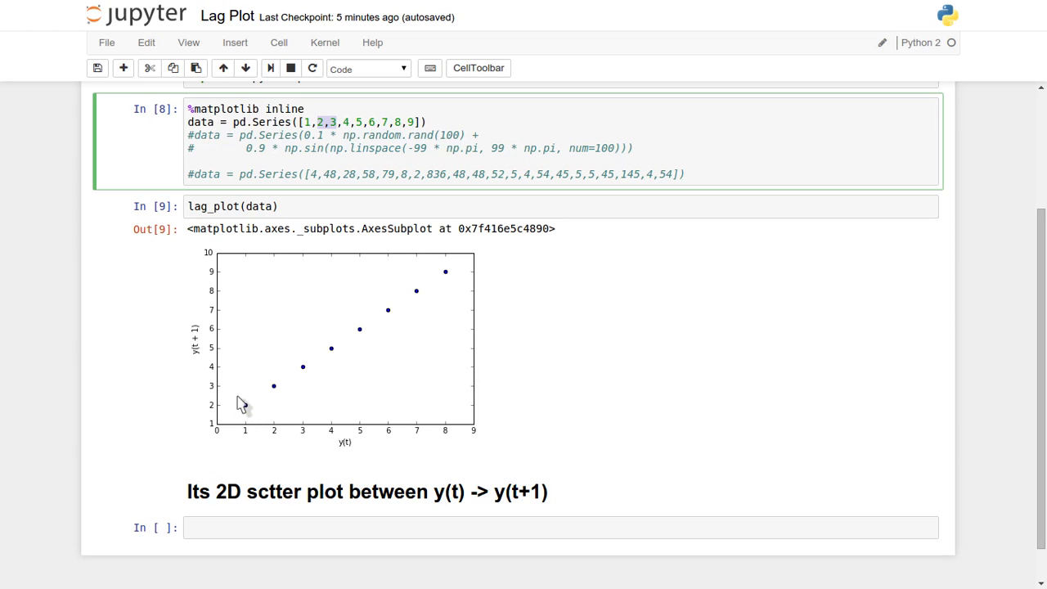
mouse_move(418, 304)
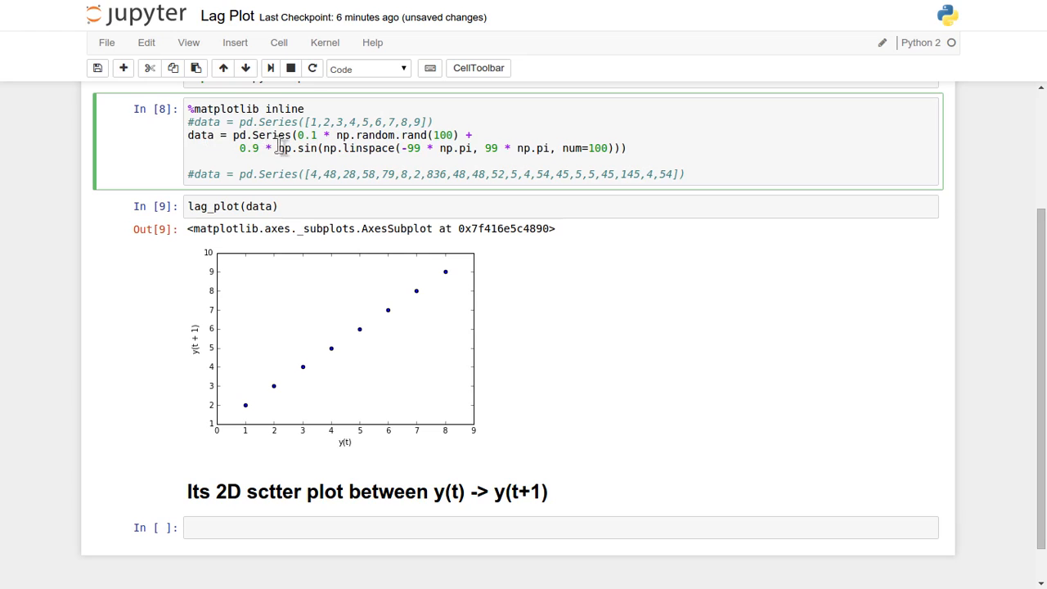
- Highlight the word Series in the noisy sine data line before rerunning
double_click(271, 134)
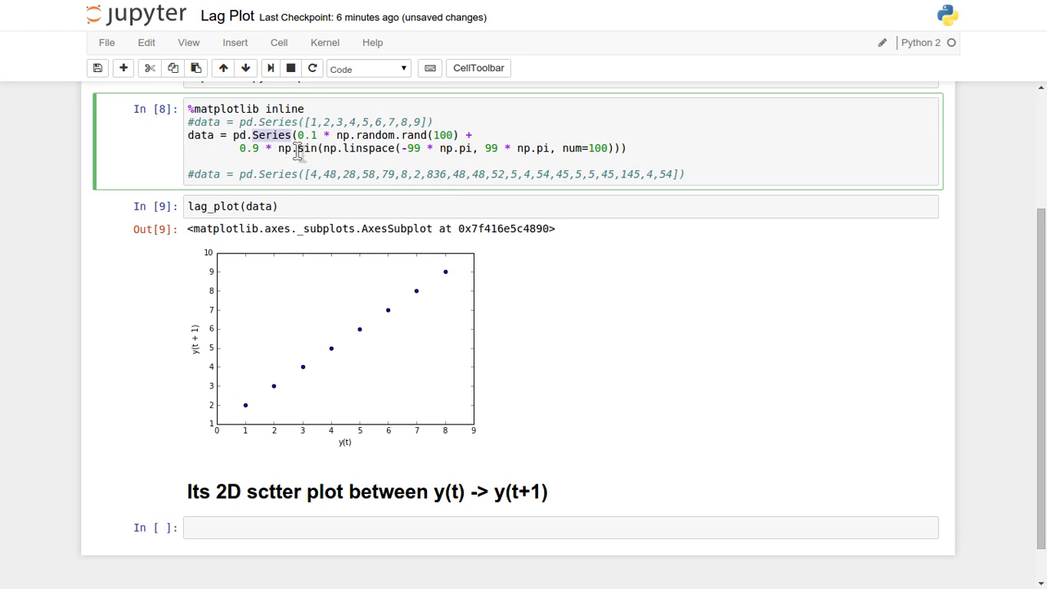
mouse_move(363, 151)
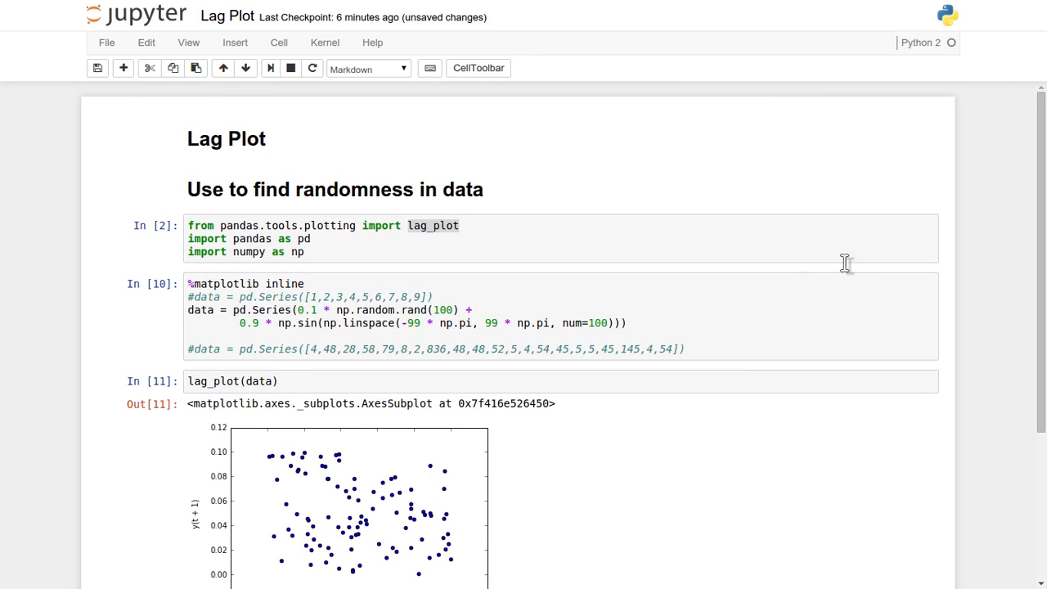
- Change rand(100) and num=100 to 1000 in the noisy sine series and rerun for an elliptical lag plot
scroll(down, 3)
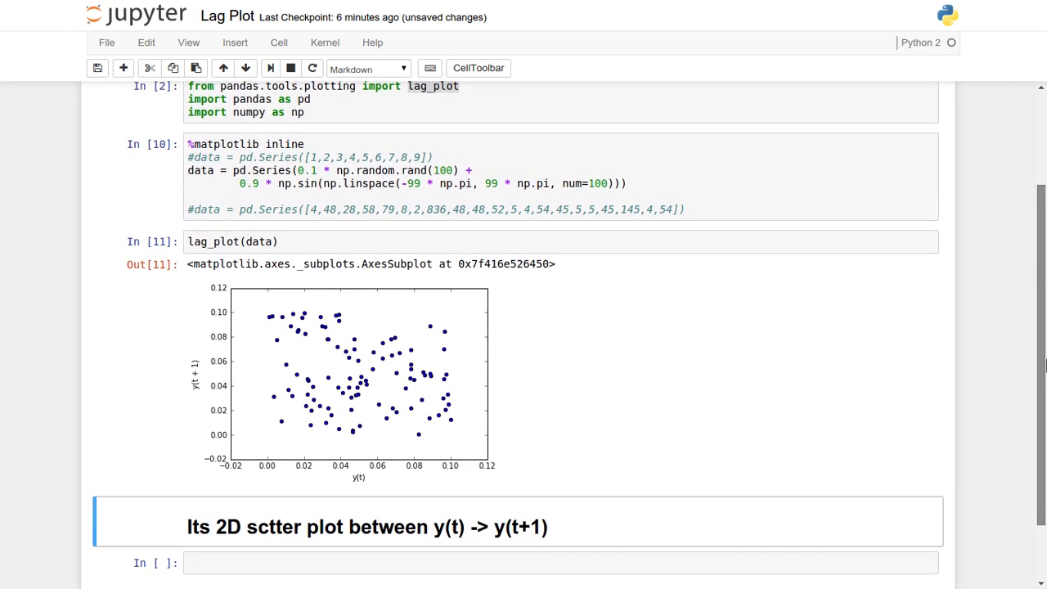
scroll(down, 3)
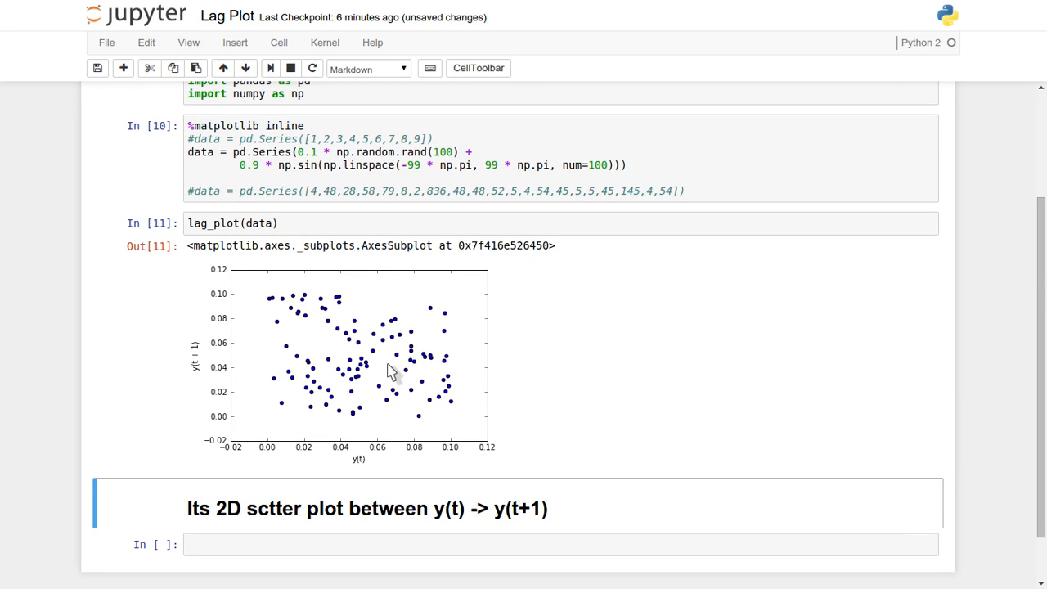
mouse_move(409, 385)
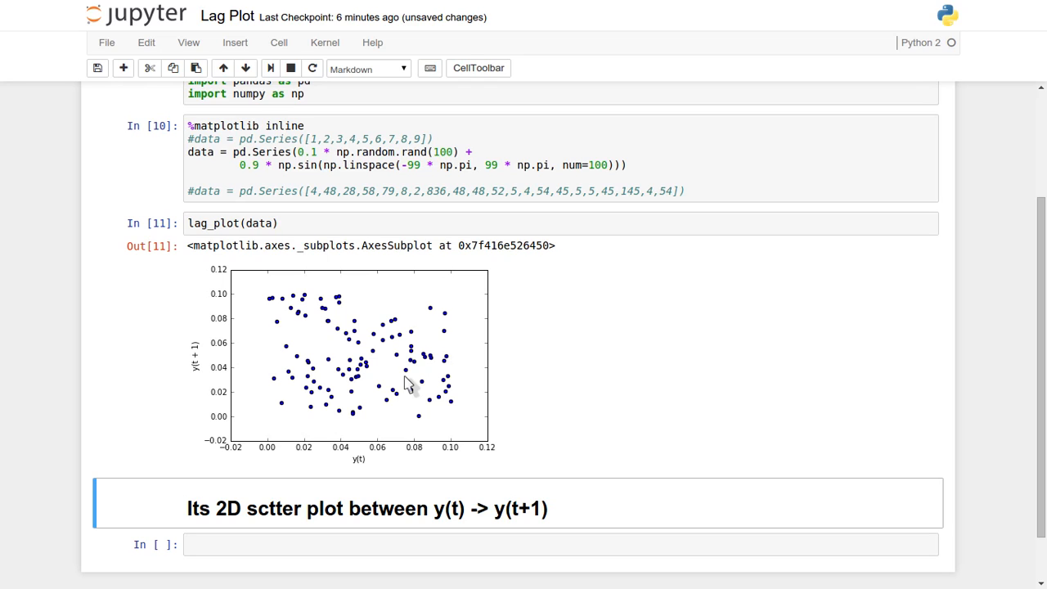
click(458, 163)
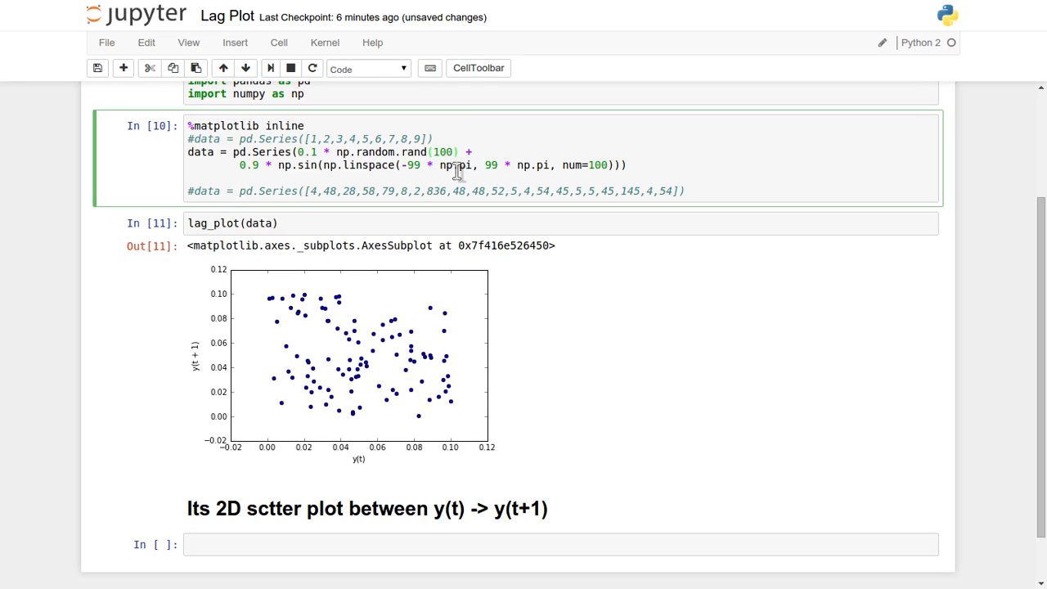
text(0)
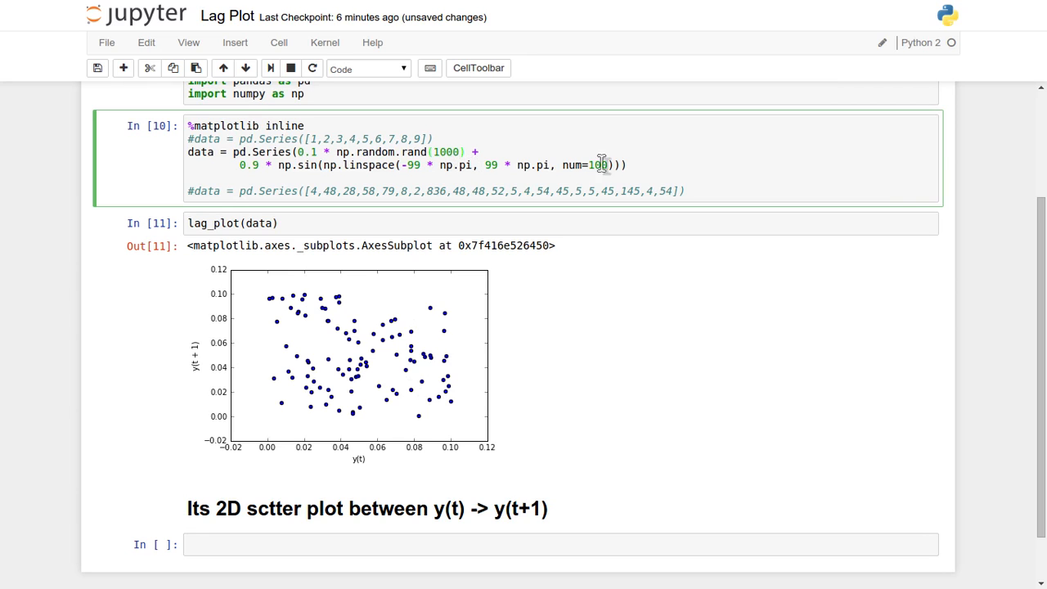
text(0)
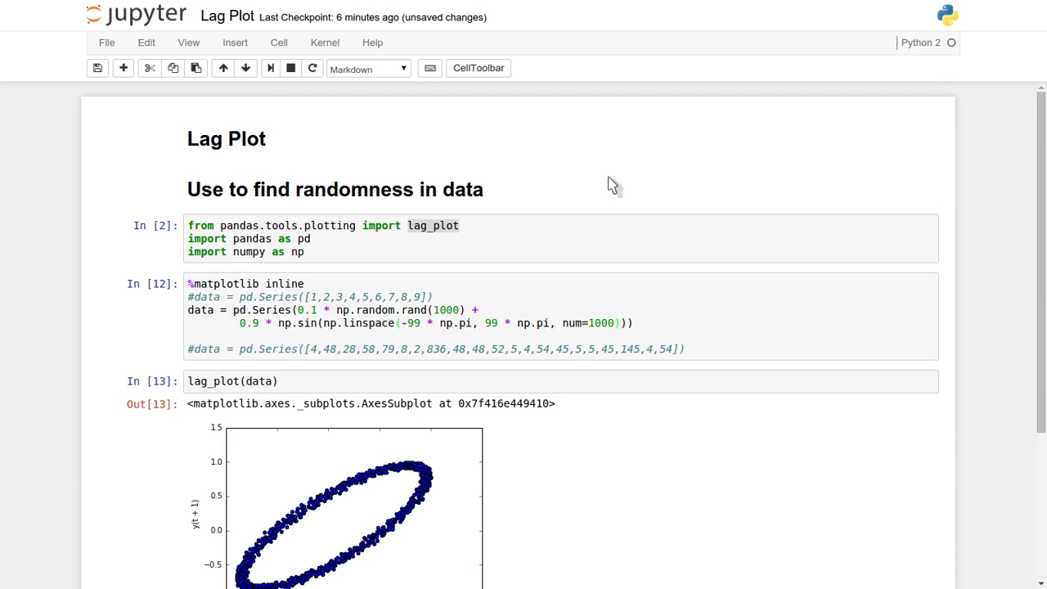
- Scroll down to the data cell holding the hand-entered number list
scroll(down, 3)
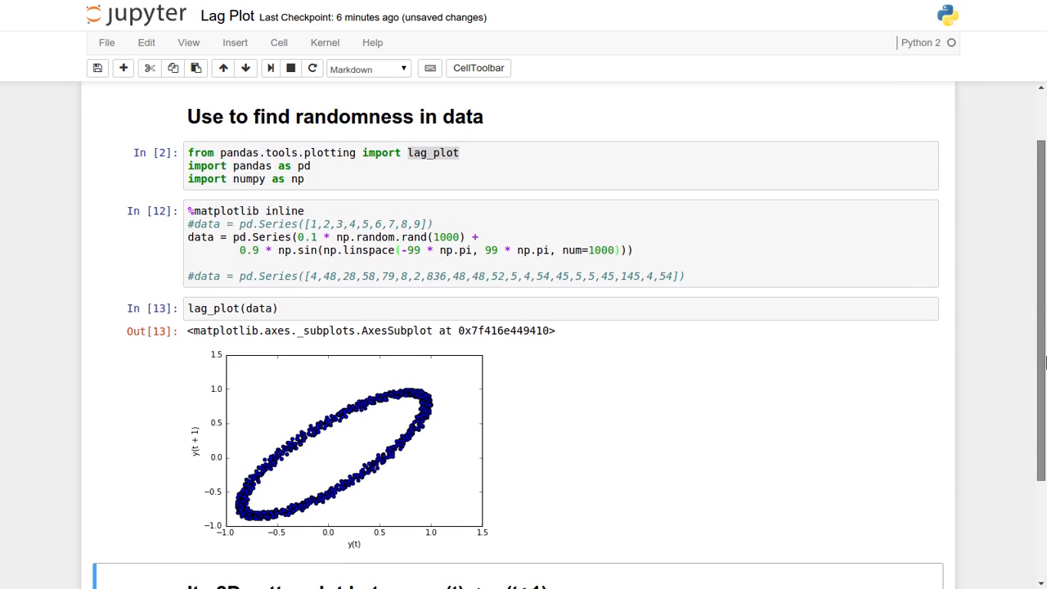
mouse_move(295, 461)
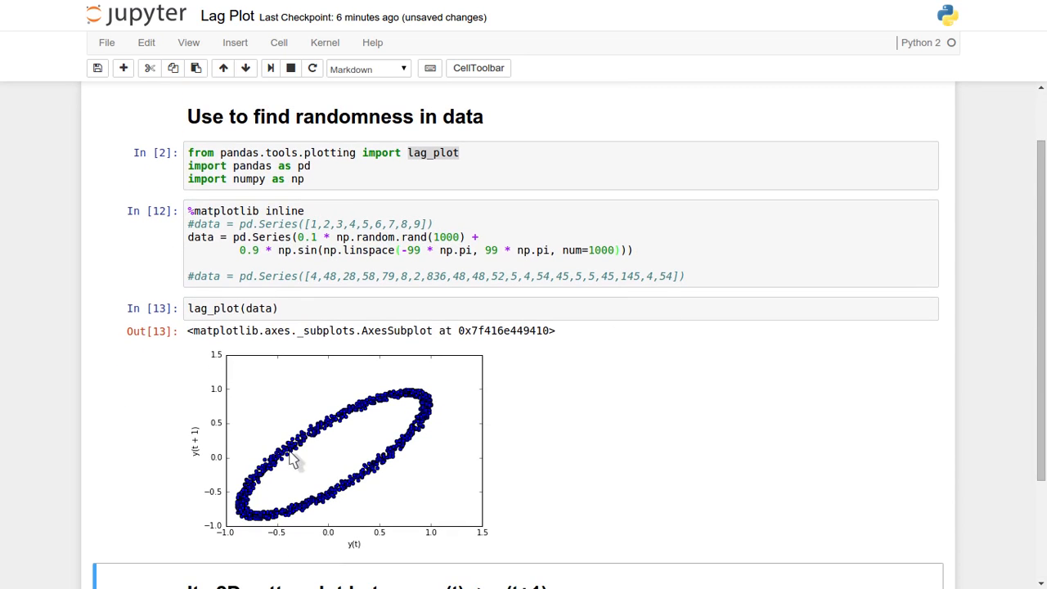
mouse_move(357, 482)
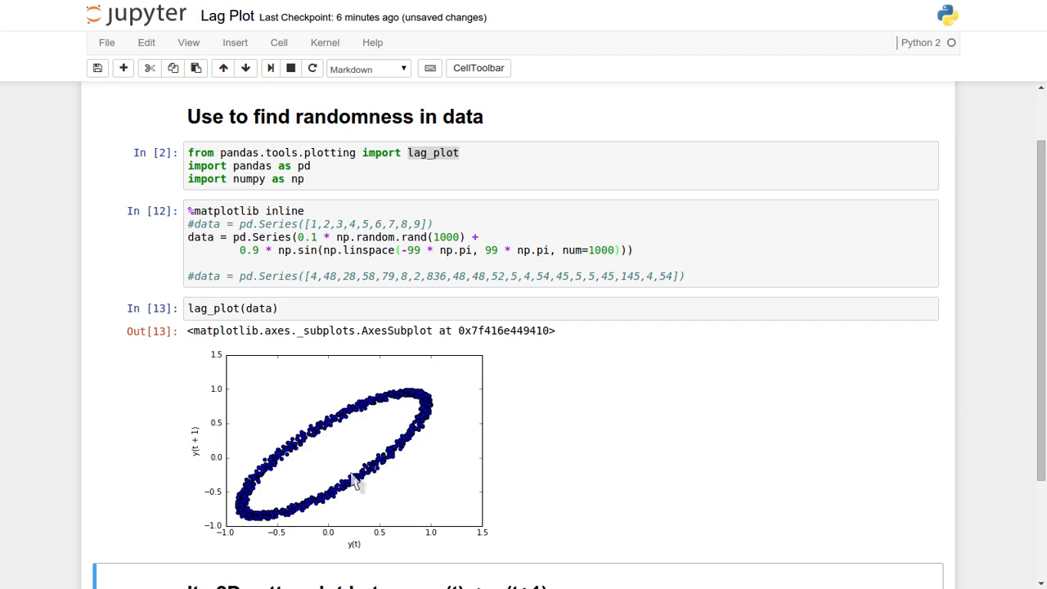
mouse_move(386, 443)
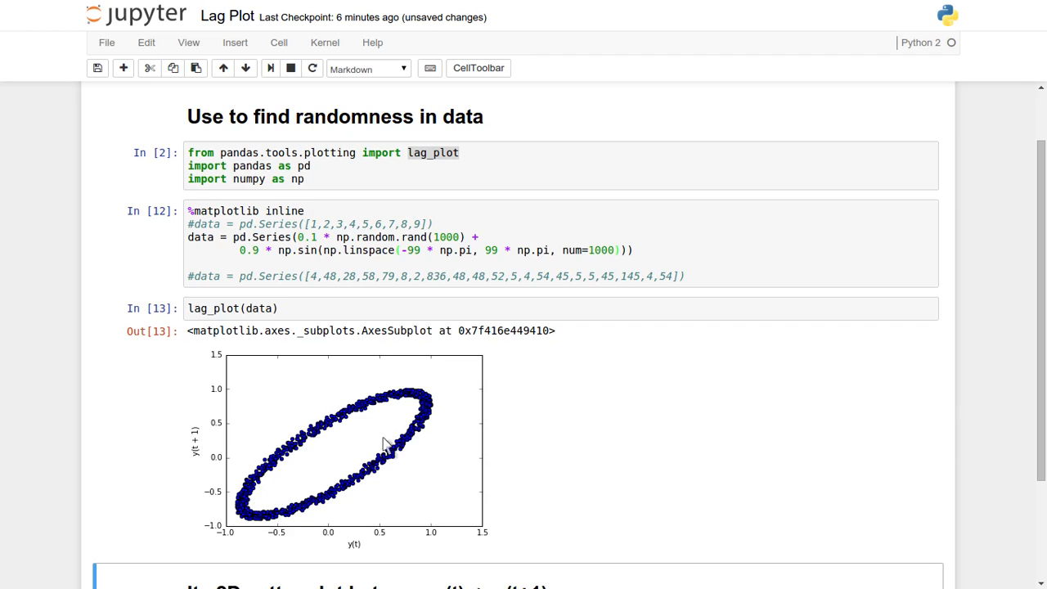
mouse_move(321, 481)
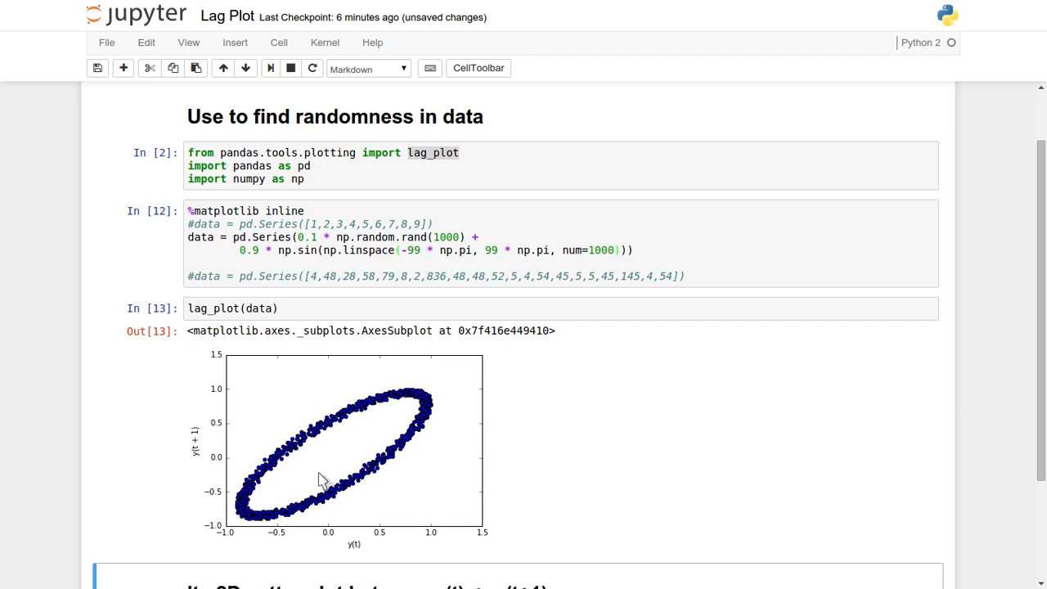
mouse_move(419, 448)
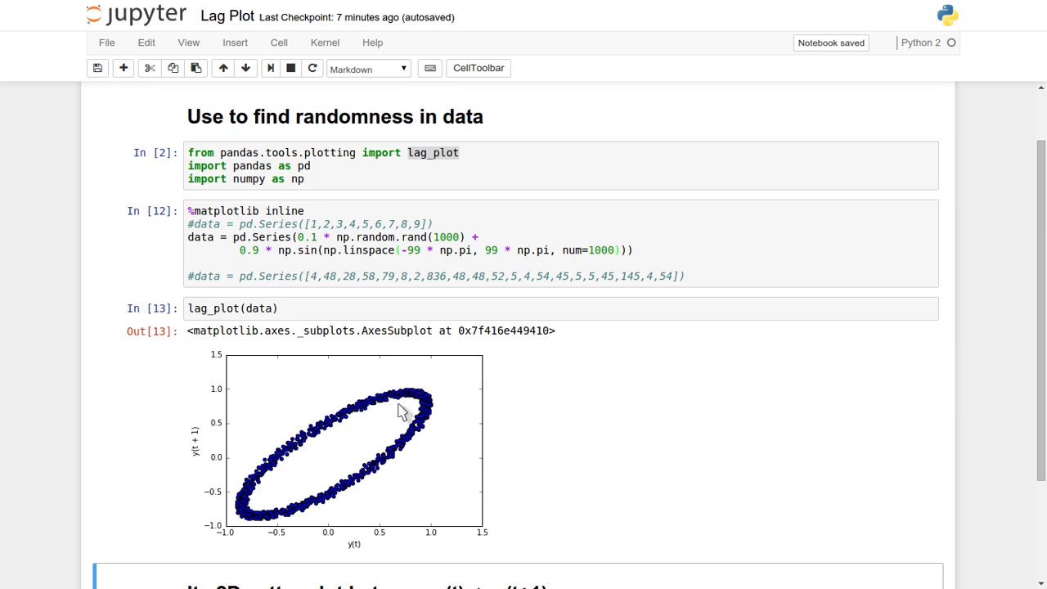
mouse_move(409, 425)
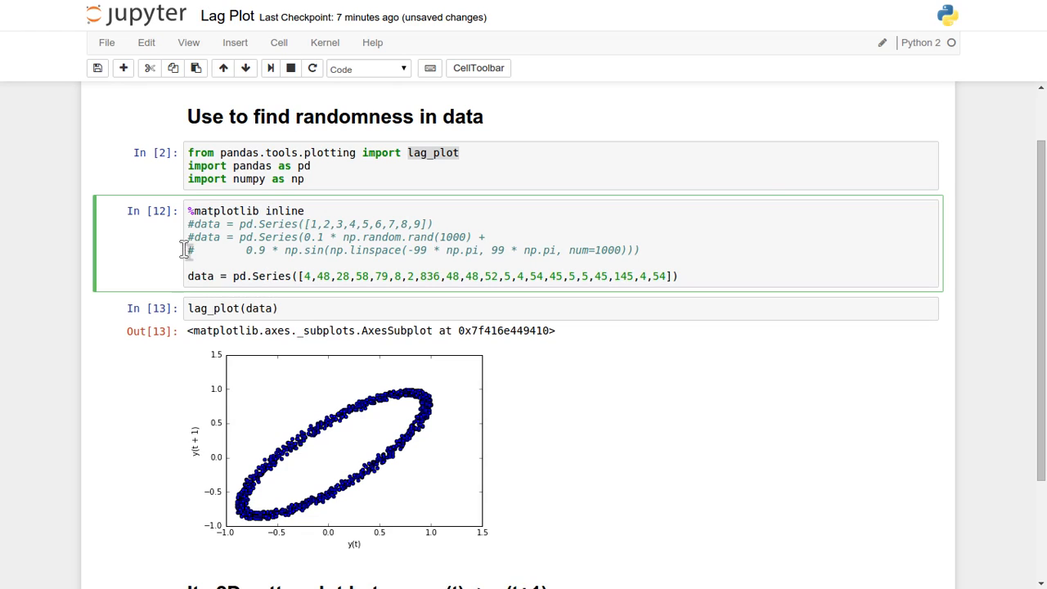
- Insert the extra values 47, 0 and 46 into the hand-entered pd.Series list
text(47)
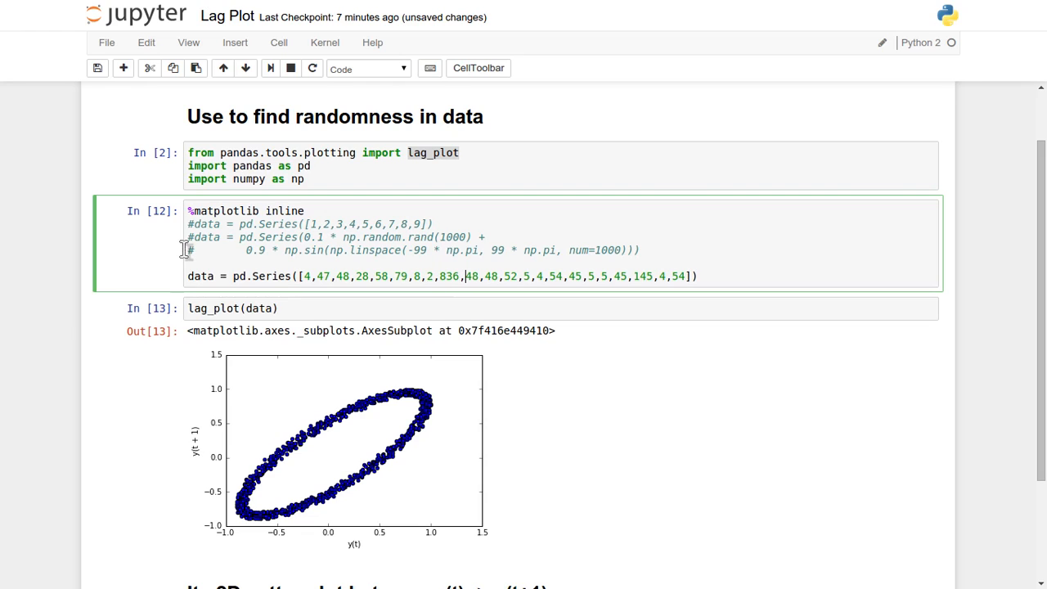
text(0,)
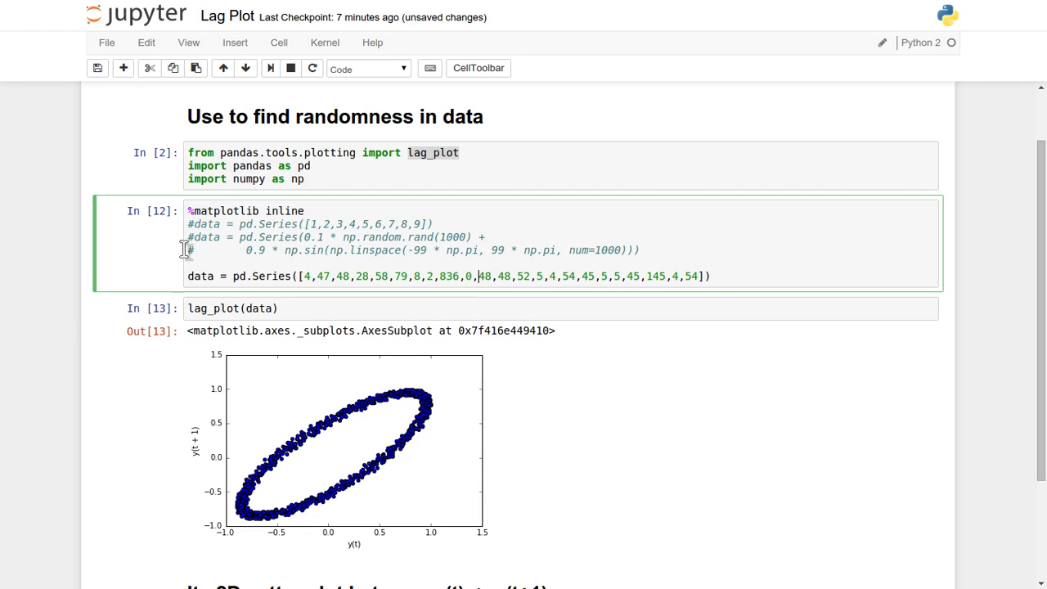
text(46,7,98,4)
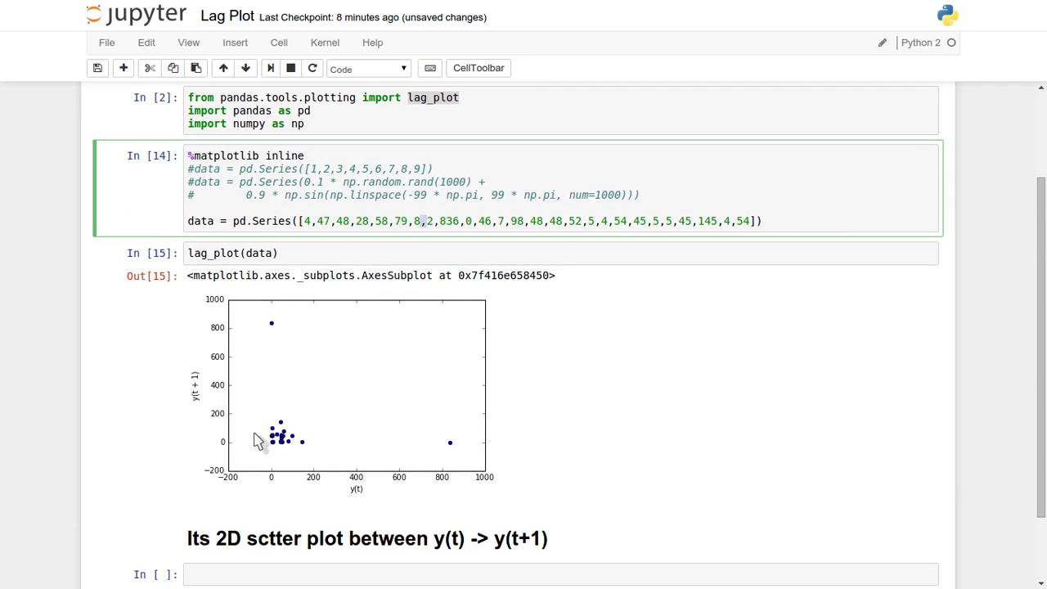
mouse_move(359, 409)
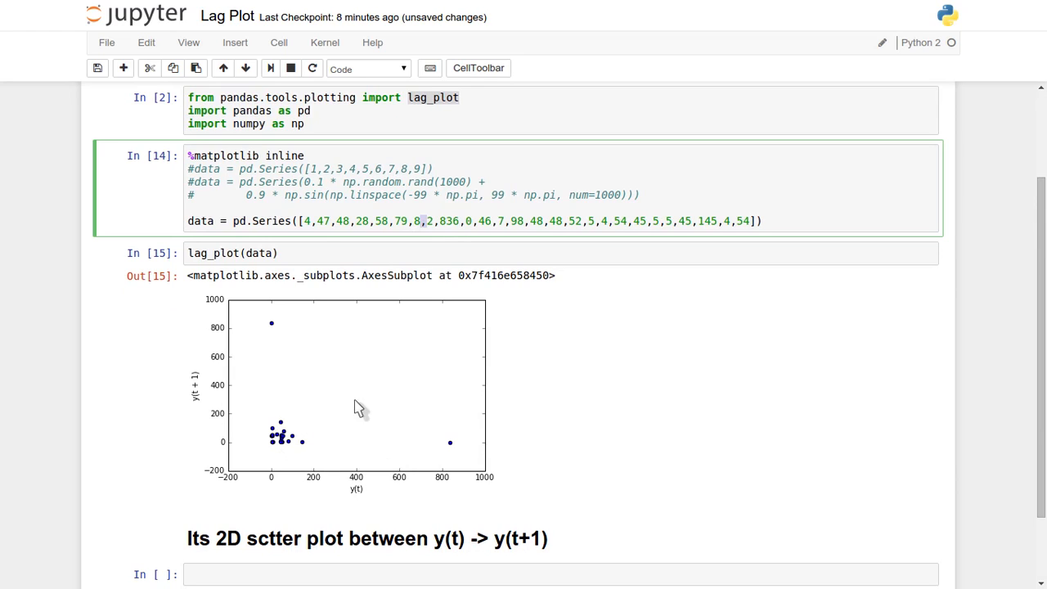
mouse_move(275, 442)
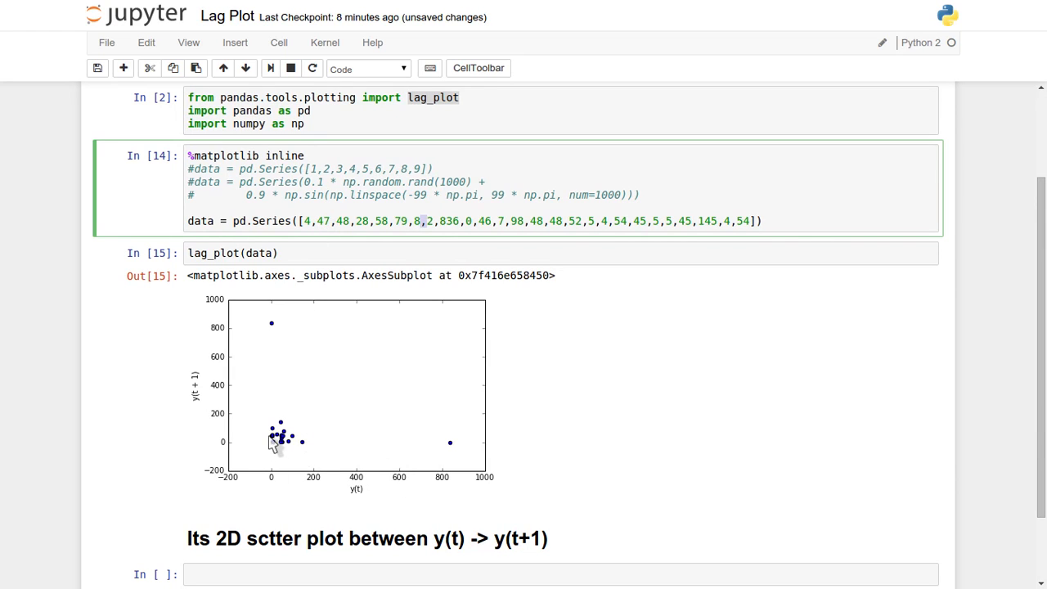
mouse_move(442, 543)
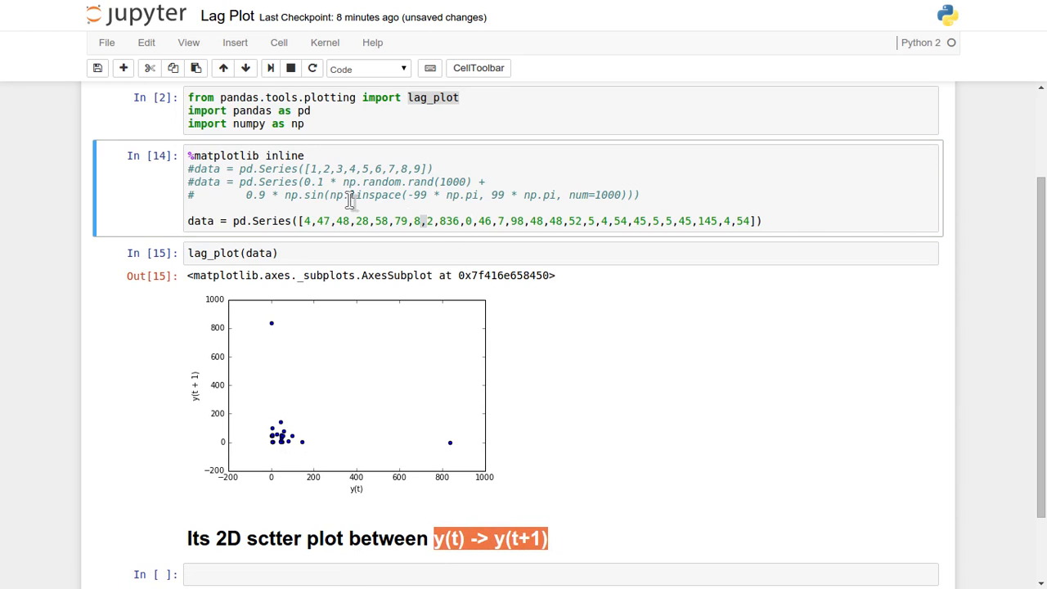
- Inspect the number list's first values and the commented-out random/sine lines after rerunning
click(312, 221)
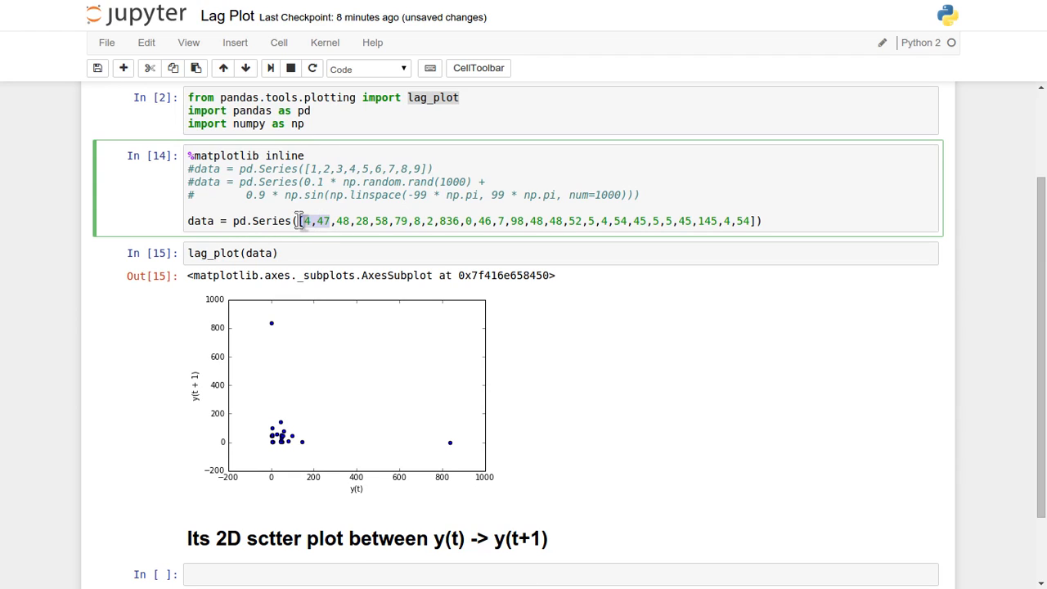
mouse_move(441, 379)
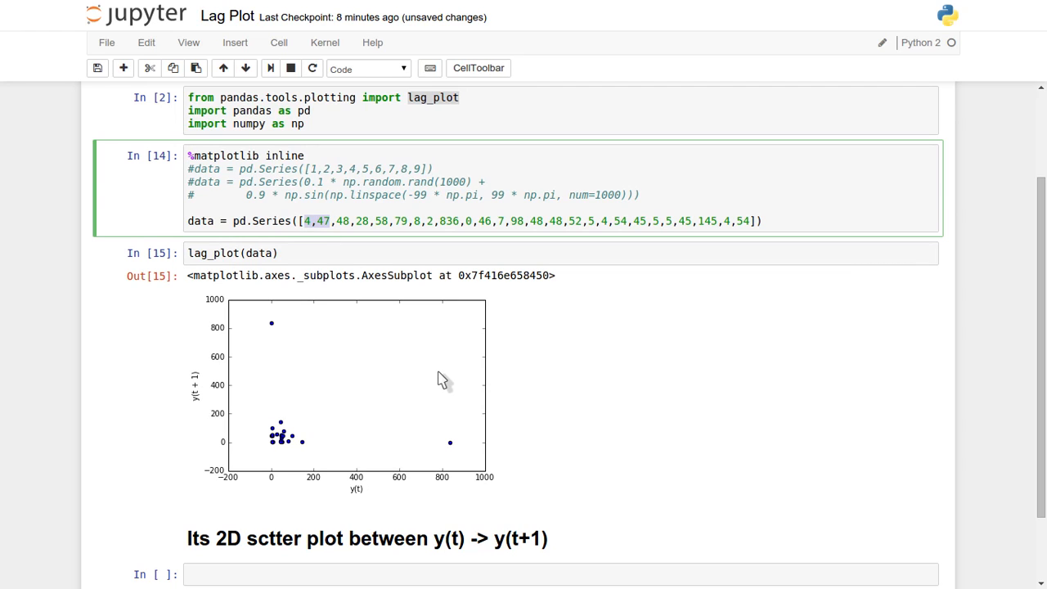
mouse_move(484, 366)
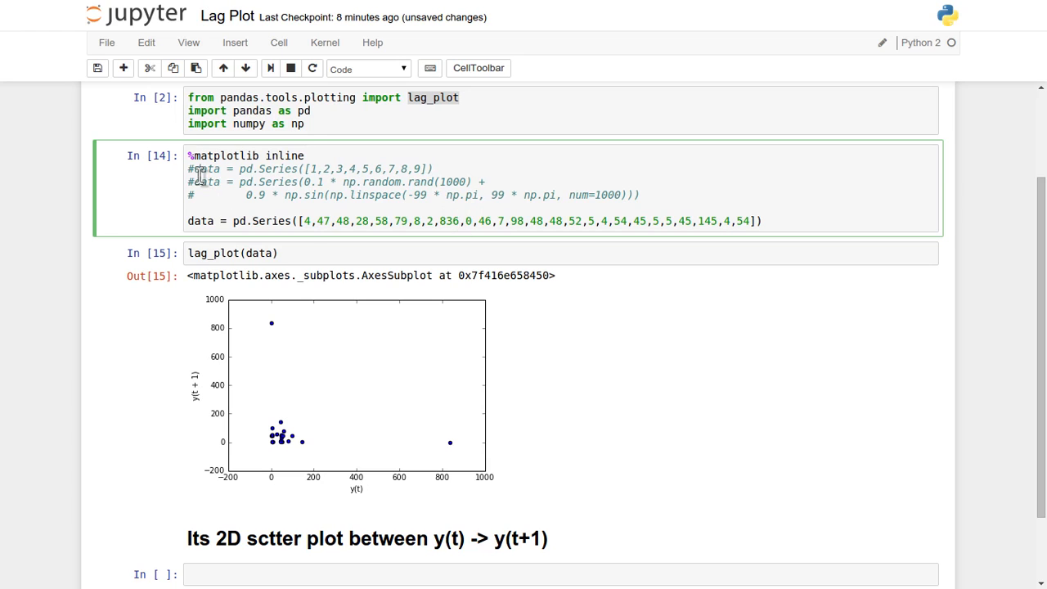
mouse_move(360, 188)
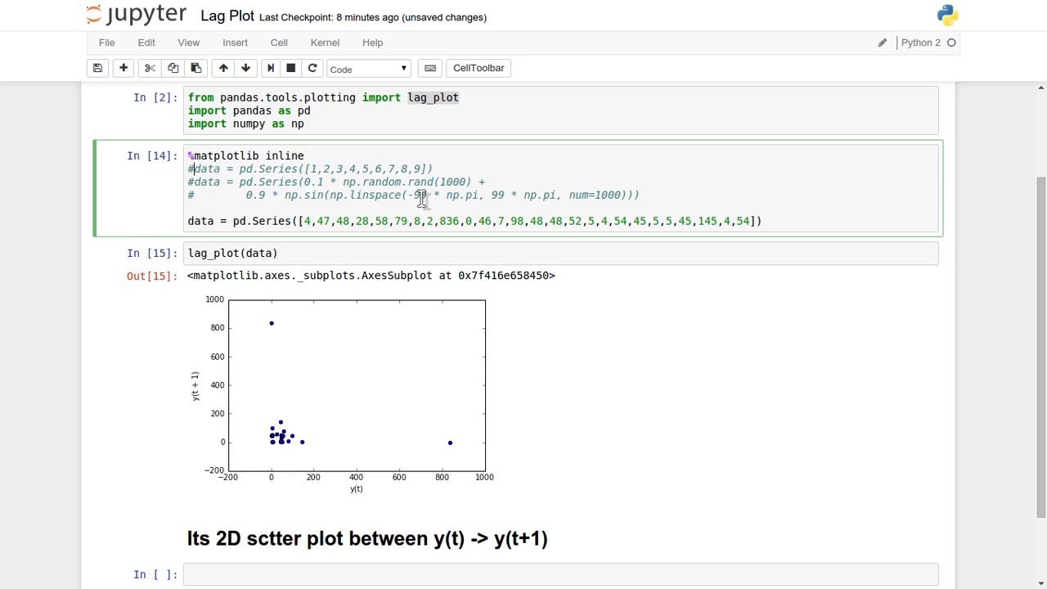
mouse_move(264, 213)
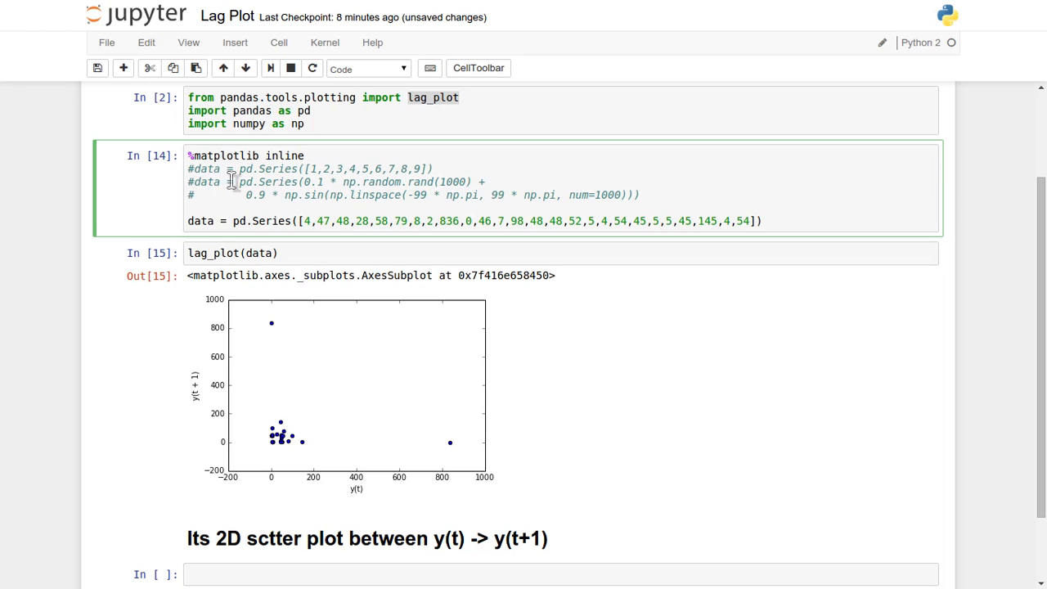
drag(236, 178, 651, 200)
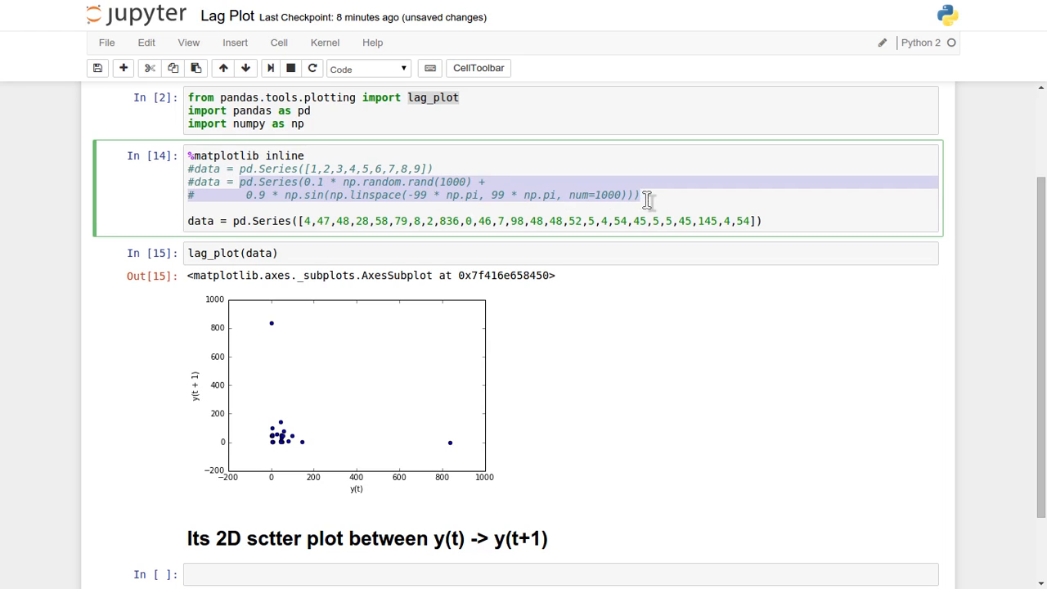